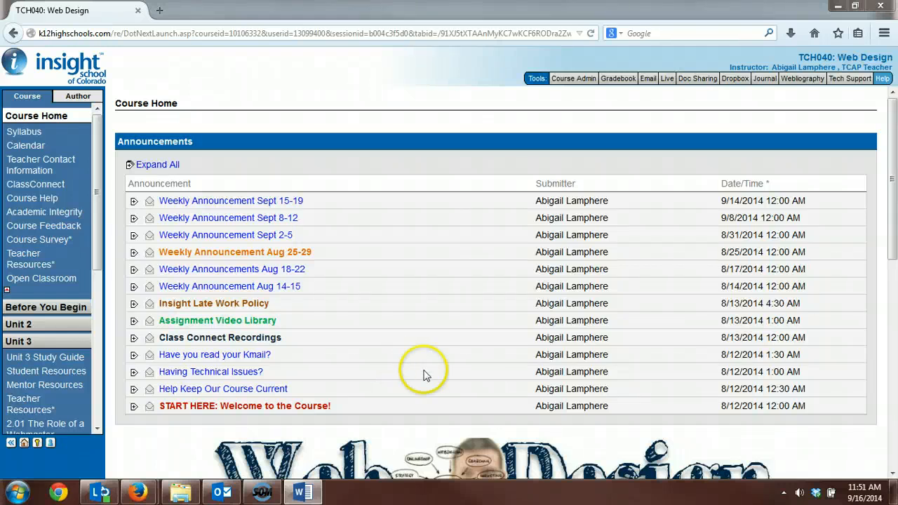
mouse_move(428, 362)
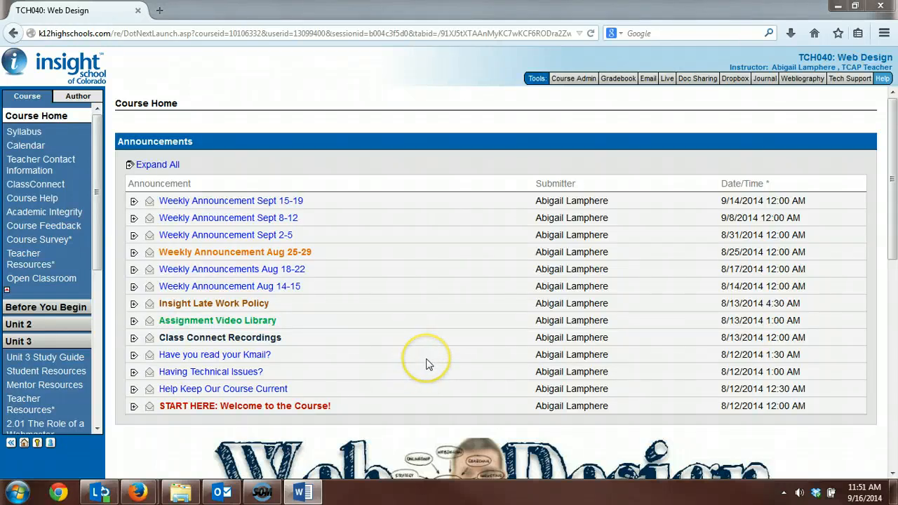
mouse_move(446, 348)
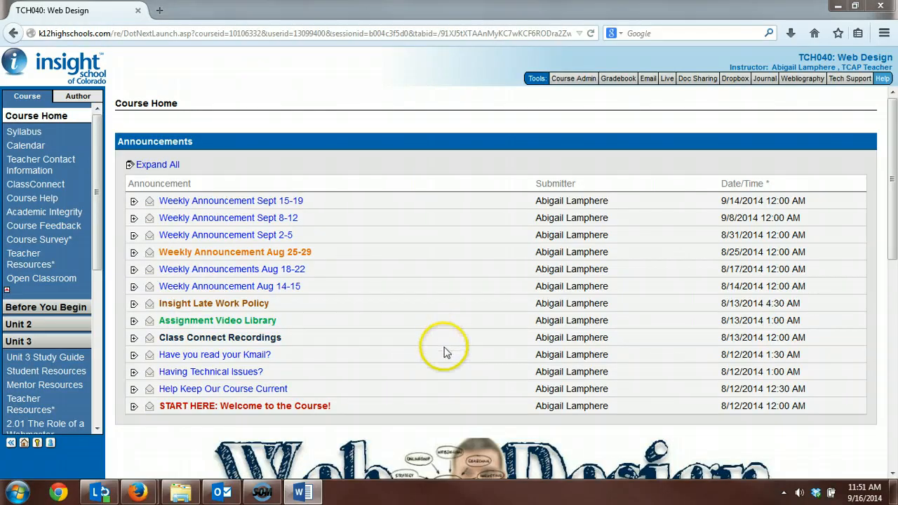
mouse_move(690, 365)
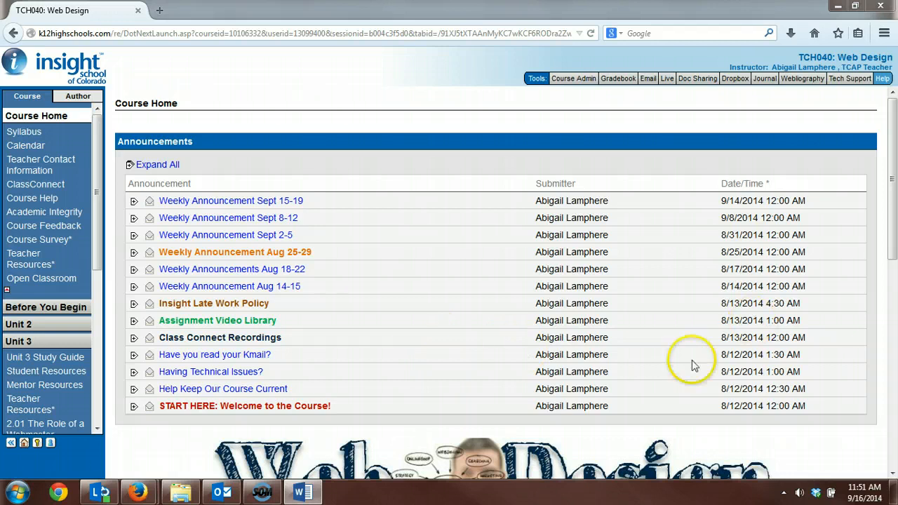
mouse_move(690, 362)
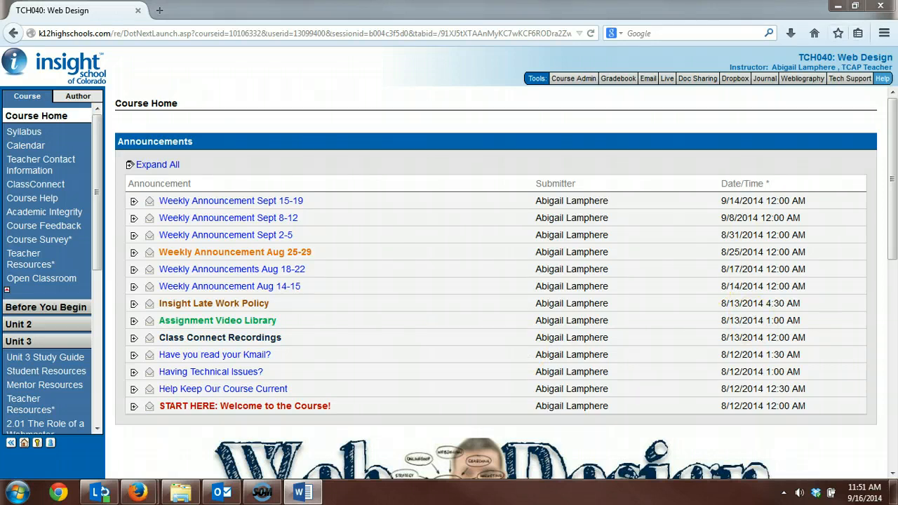
Step: Review the assignment calendar in Word and select the Welcome Video assignment line
left_click(300, 491)
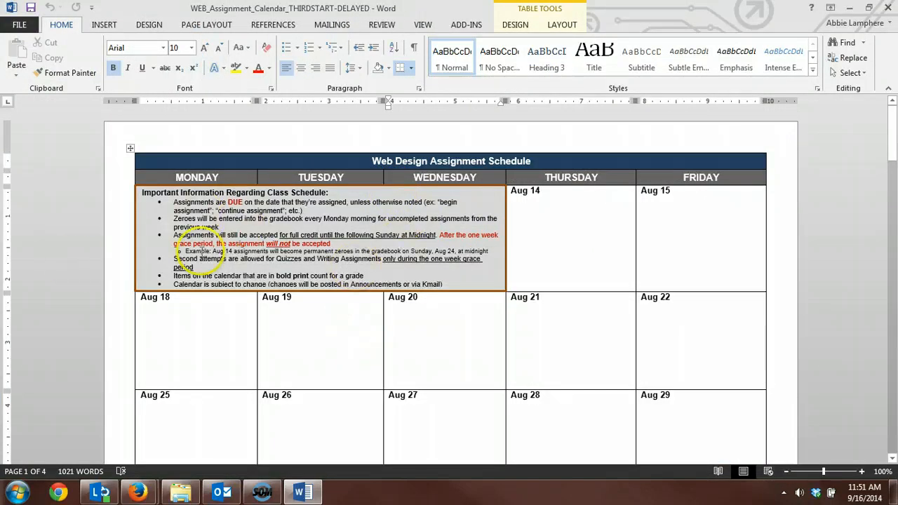
scroll("down", 3)
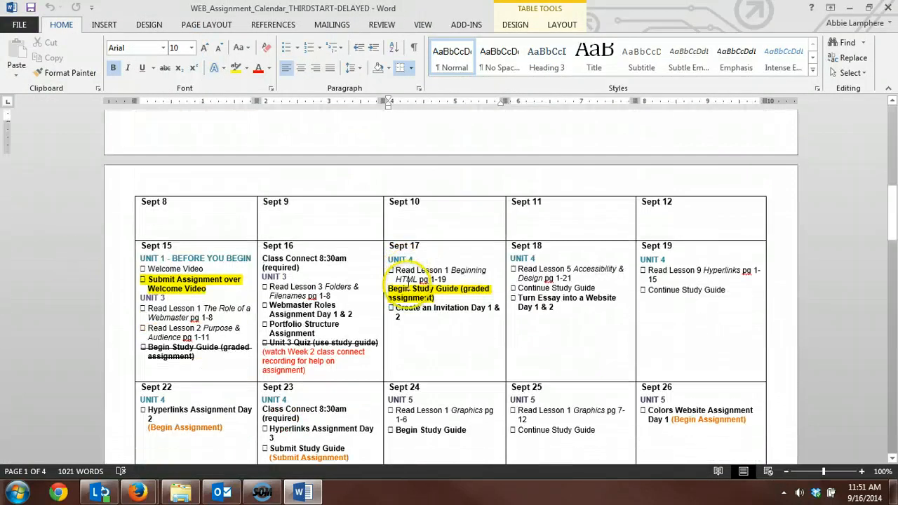
scroll("down", 3)
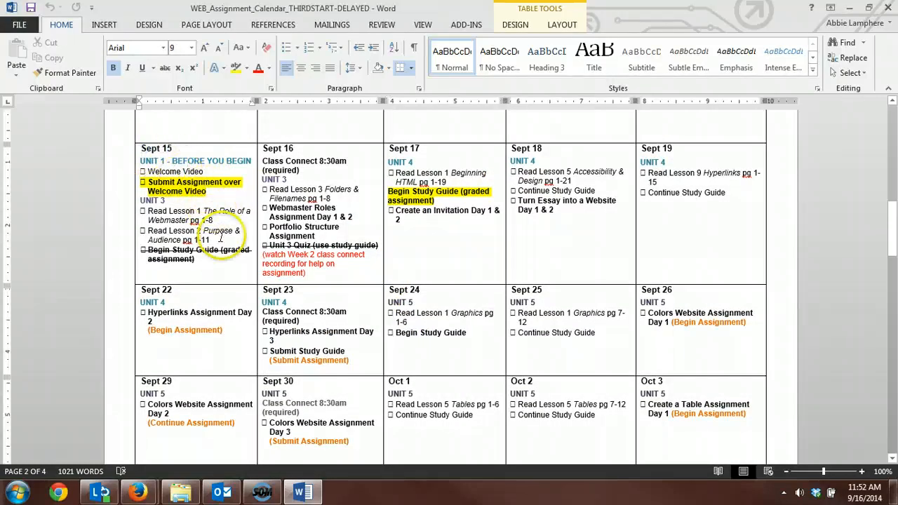
scroll("up", 3)
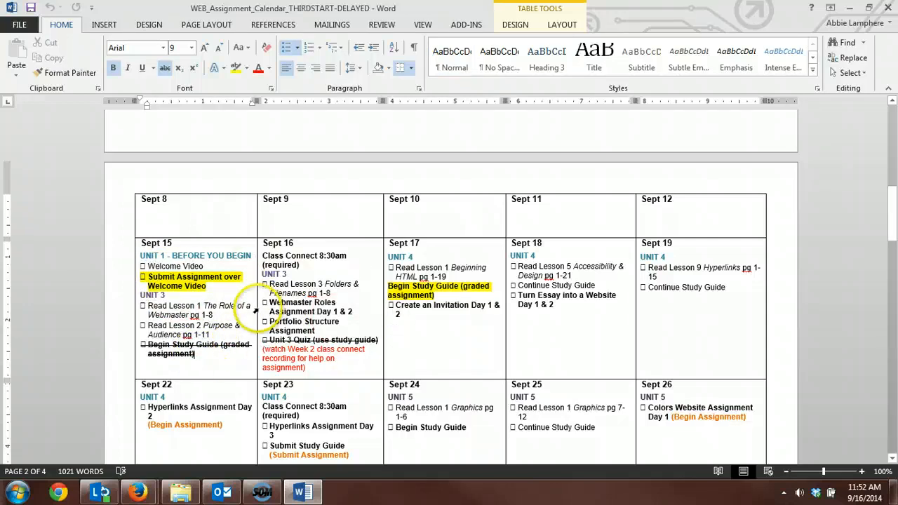
scroll("down", 3)
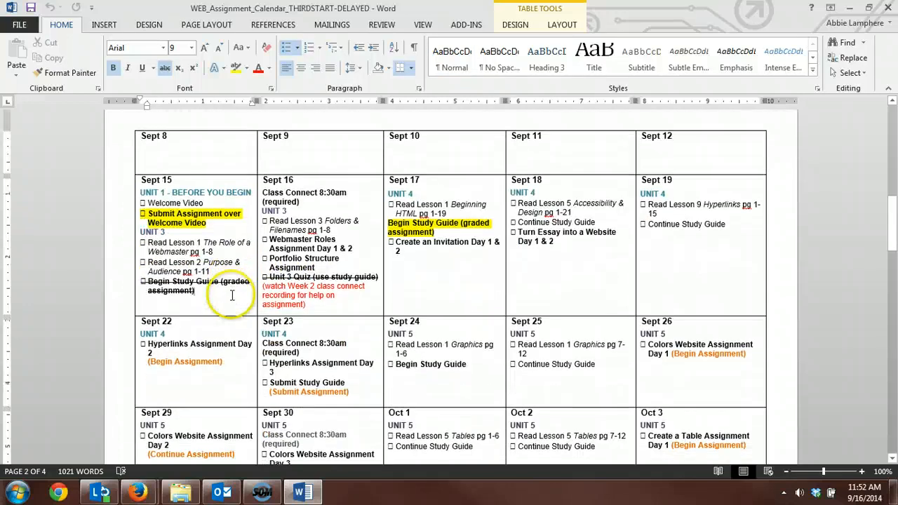
mouse_move(249, 321)
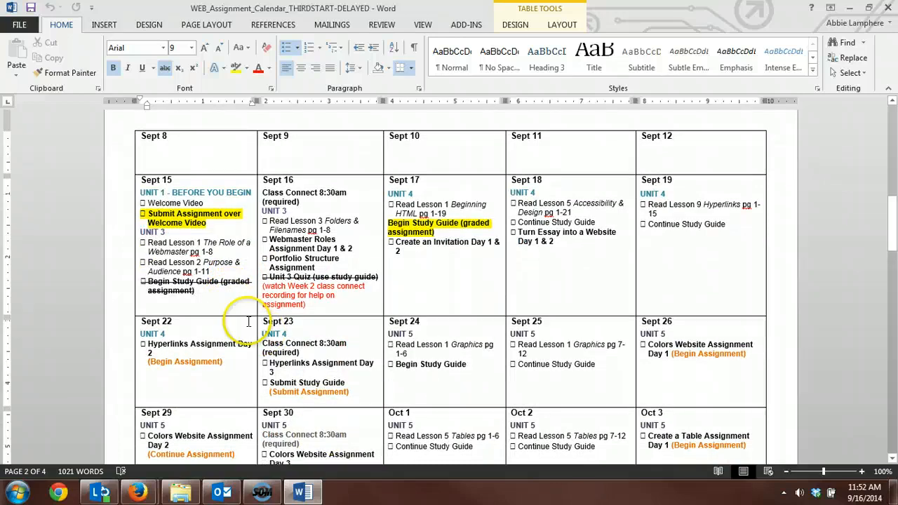
mouse_move(205, 300)
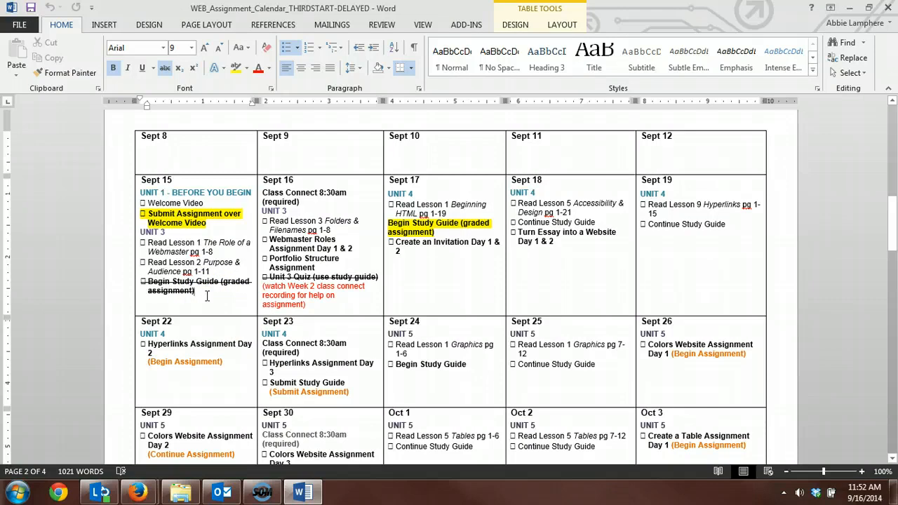
mouse_move(205, 293)
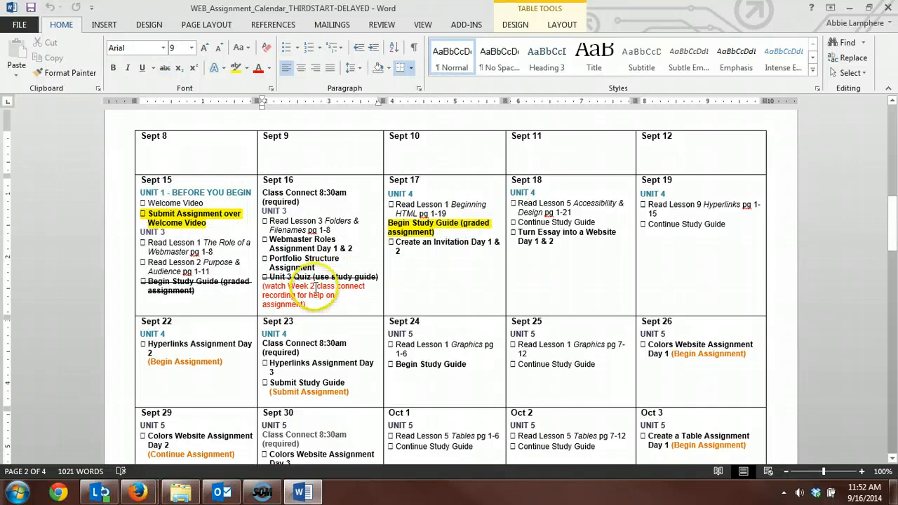
scroll("up", 3)
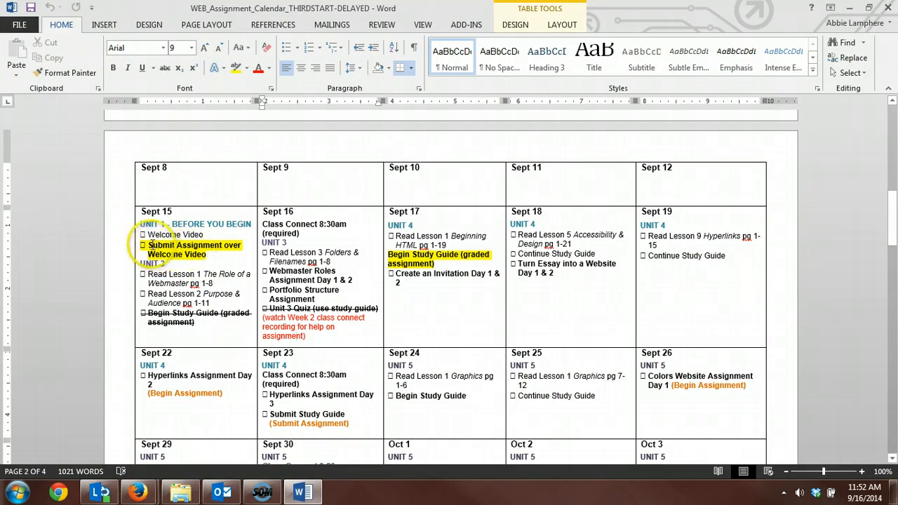
triple_click(189, 225)
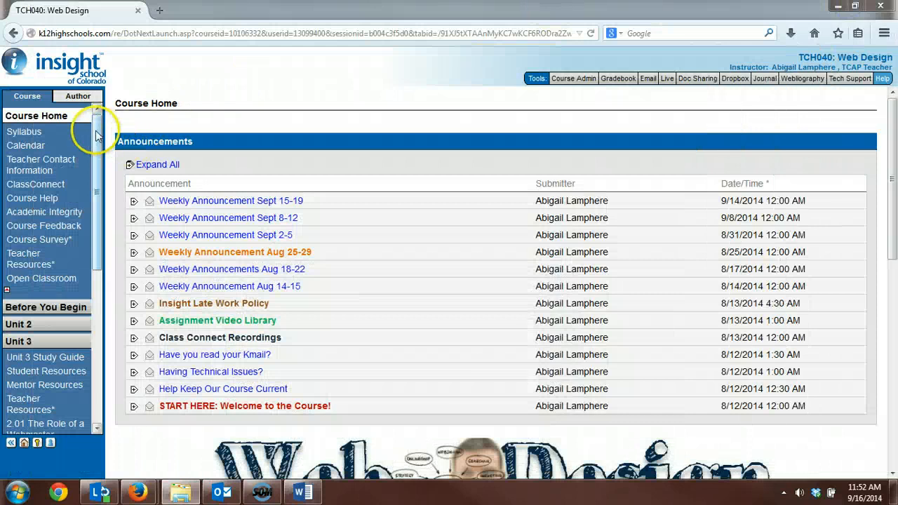
Step: Show the Before You Begin Welcome Video page with its ten questions, then minimize the browser
left_click(44, 306)
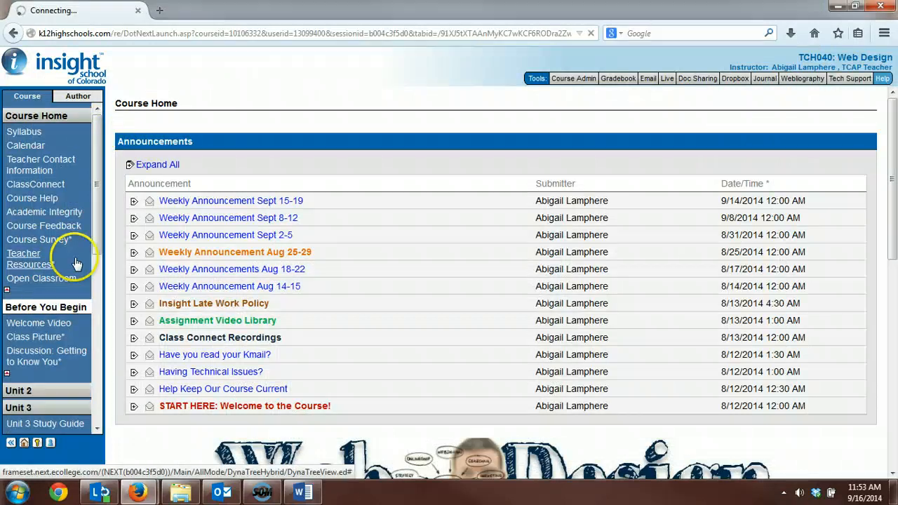
left_click(45, 306)
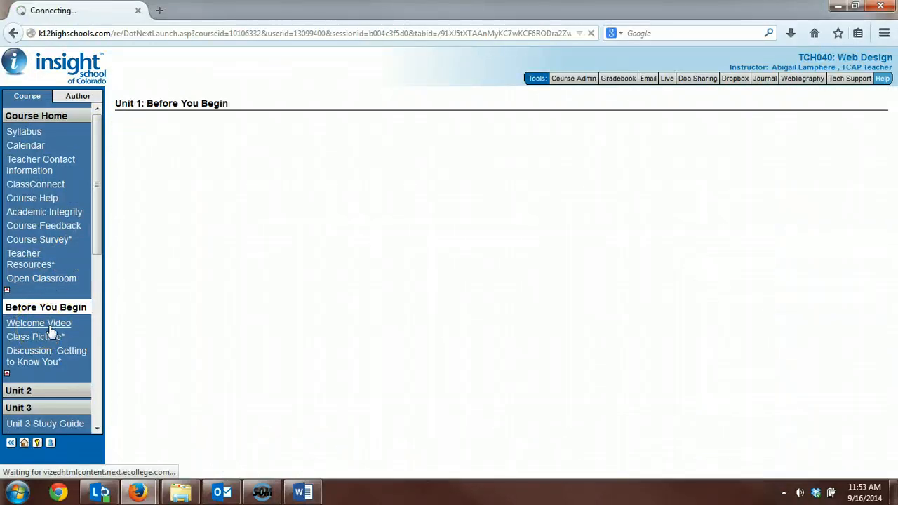
mouse_move(39, 323)
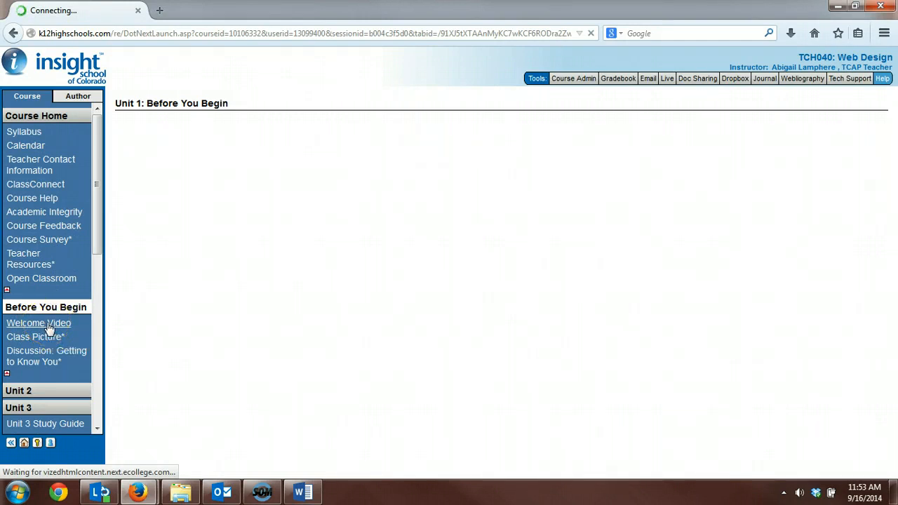
left_click(39, 323)
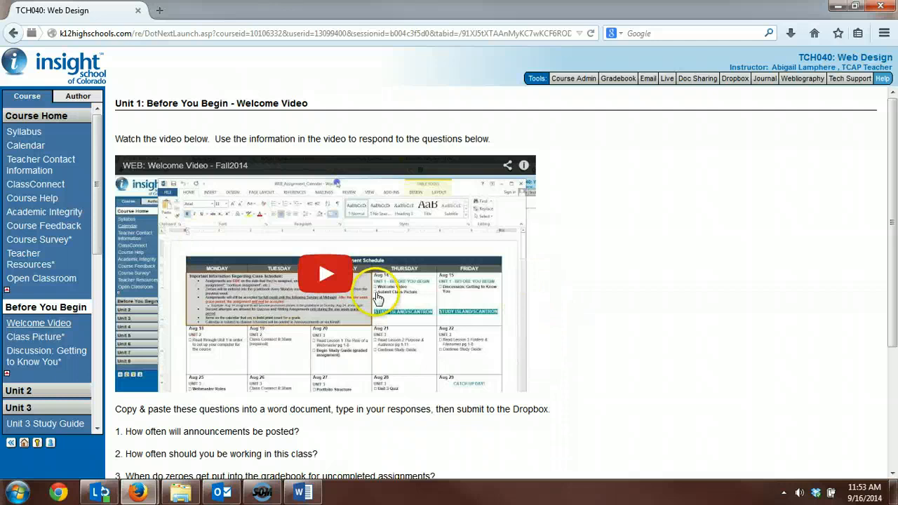
scroll("down", 3)
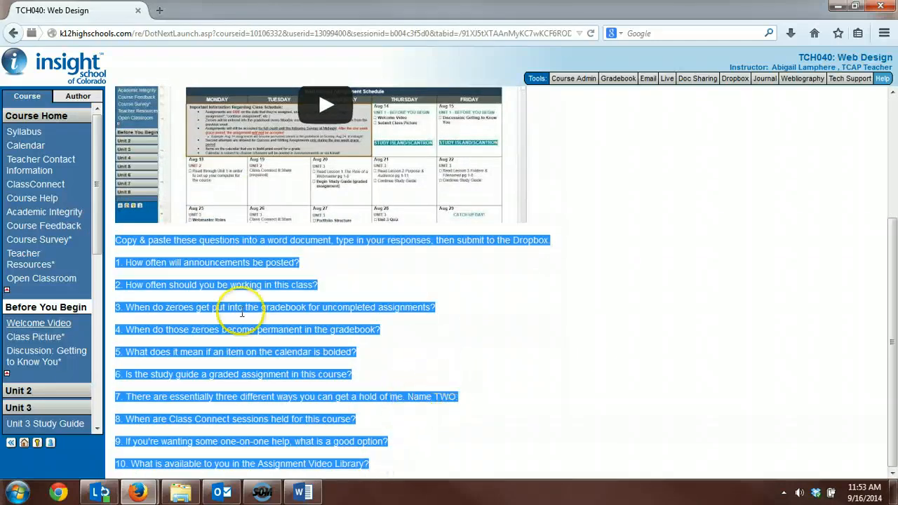
left_click(393, 291)
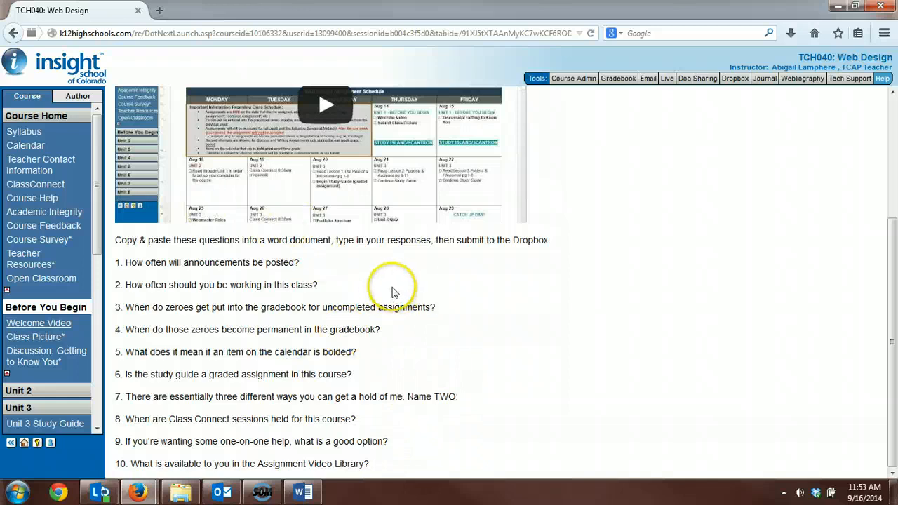
mouse_move(363, 263)
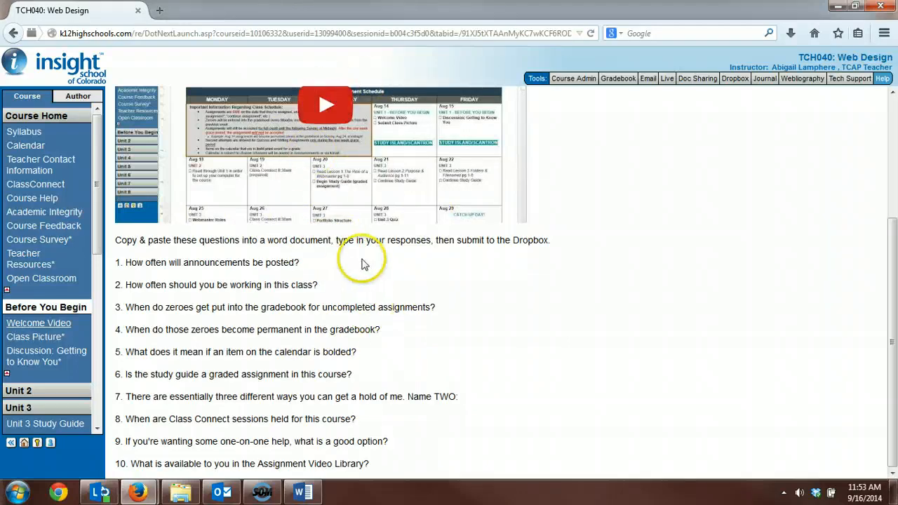
mouse_move(736, 79)
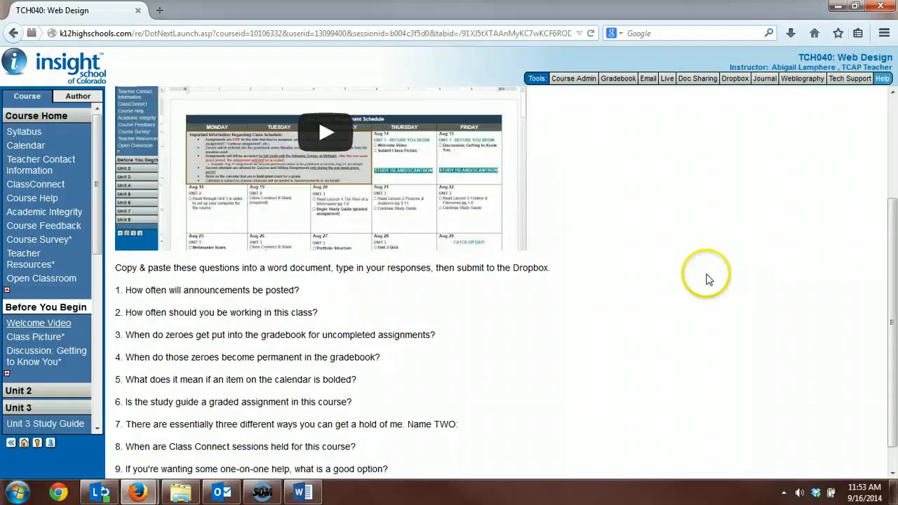
scroll("up", 3)
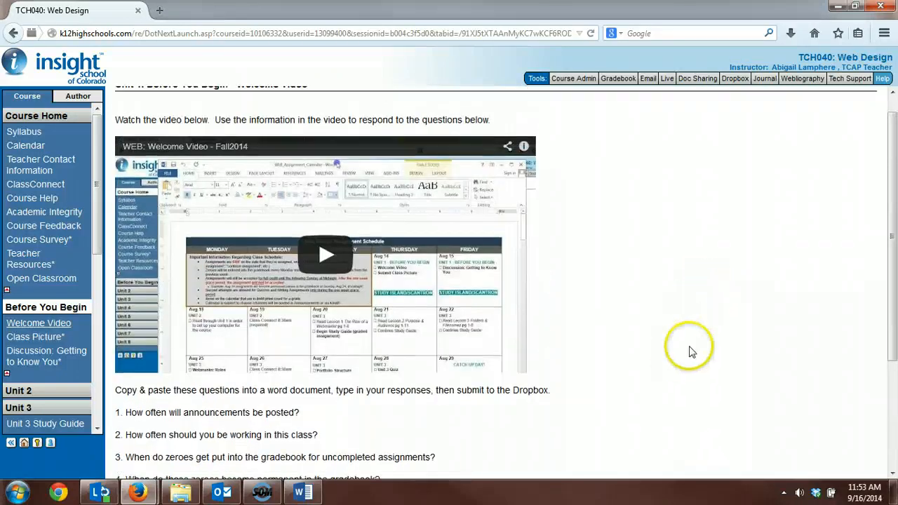
mouse_move(705, 31)
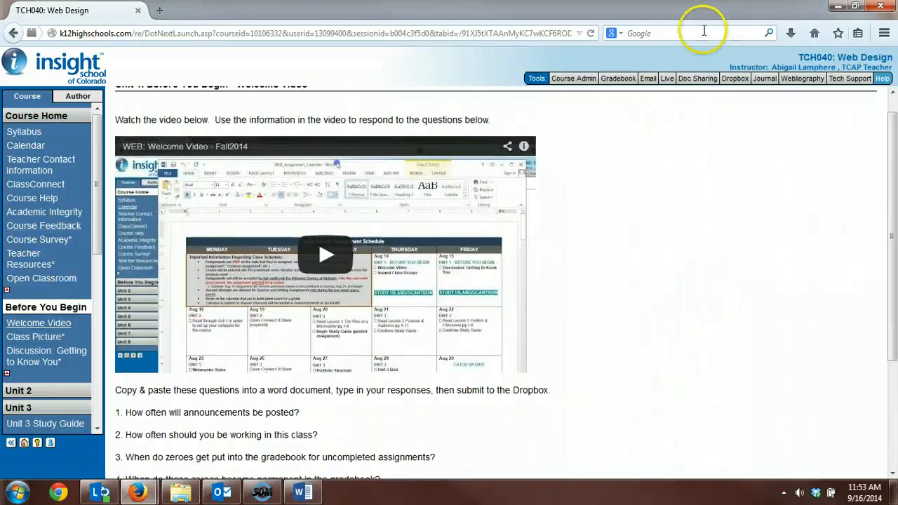
left_click(836, 6)
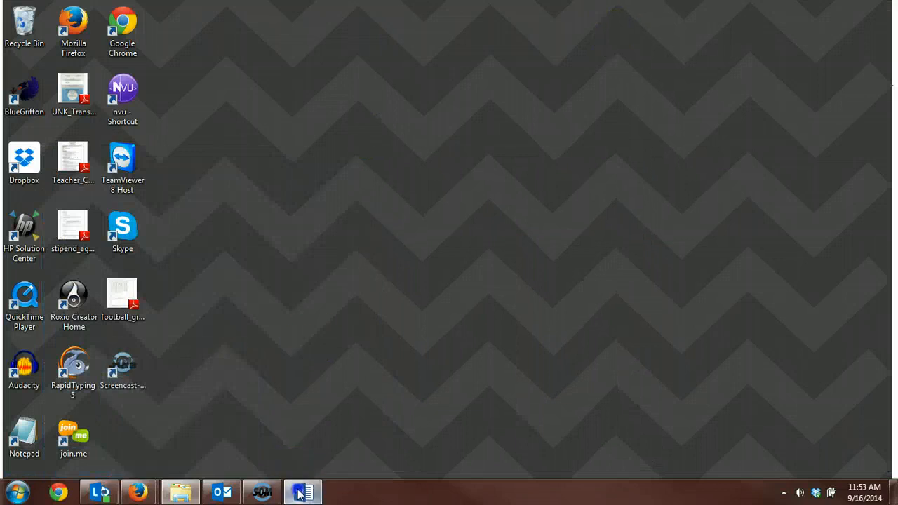
Step: Bring the Web Design assignment calendar document back up
left_click(304, 491)
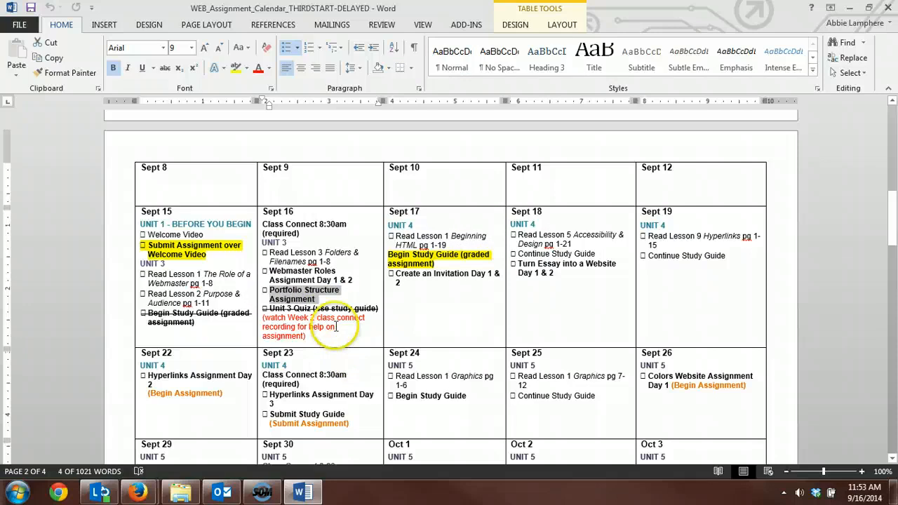
mouse_move(796, 28)
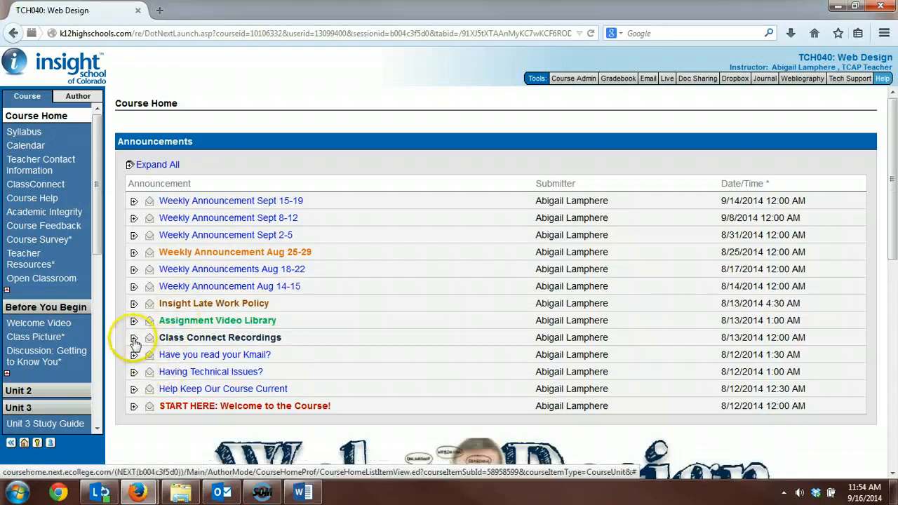
Step: Expand the Class Connect Recordings announcement to show the Week 1–4 recordings and the Portfolio Structure assignment
left_click(133, 337)
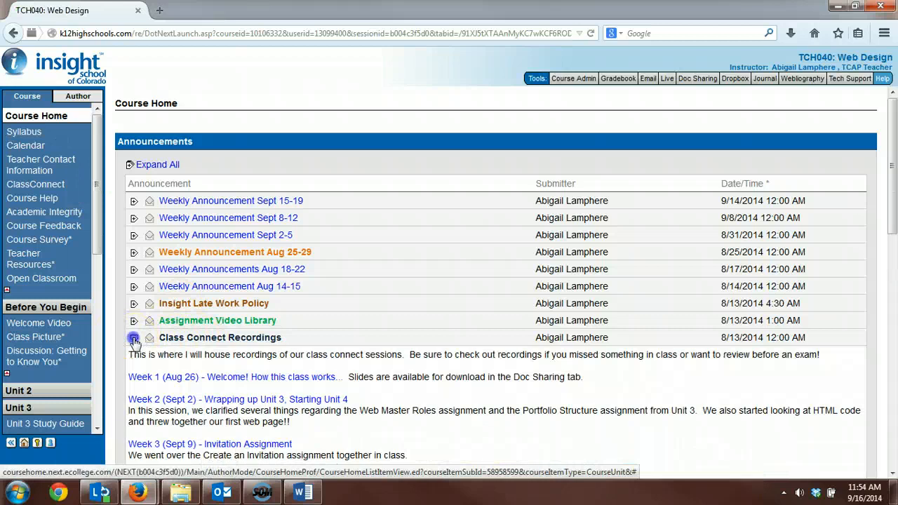
scroll("down", 3)
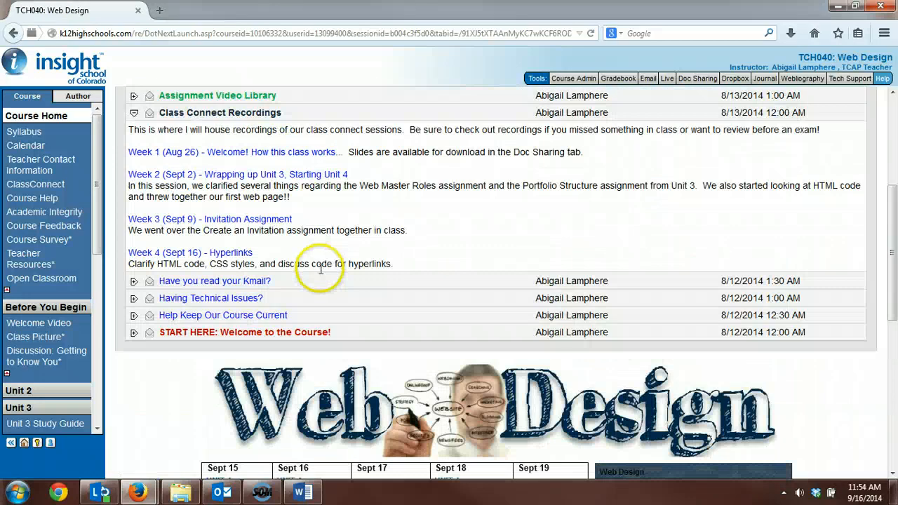
scroll("up", 3)
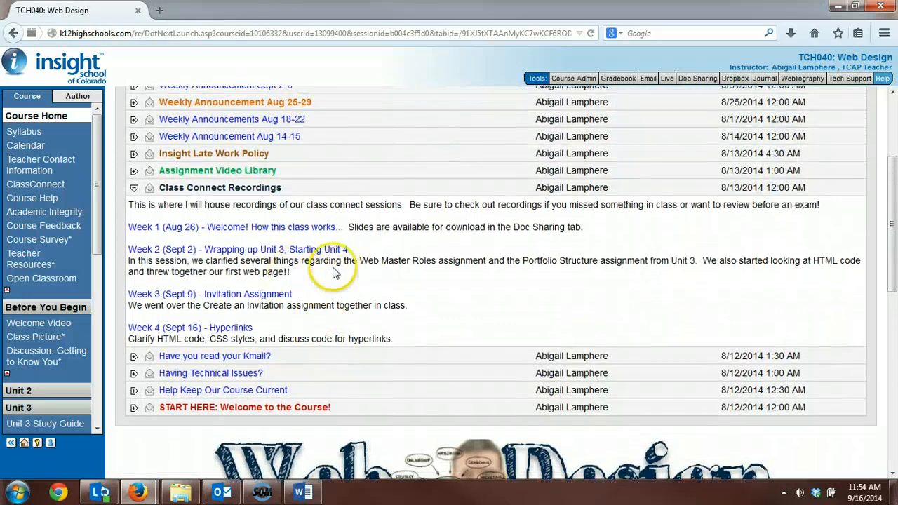
mouse_move(359, 259)
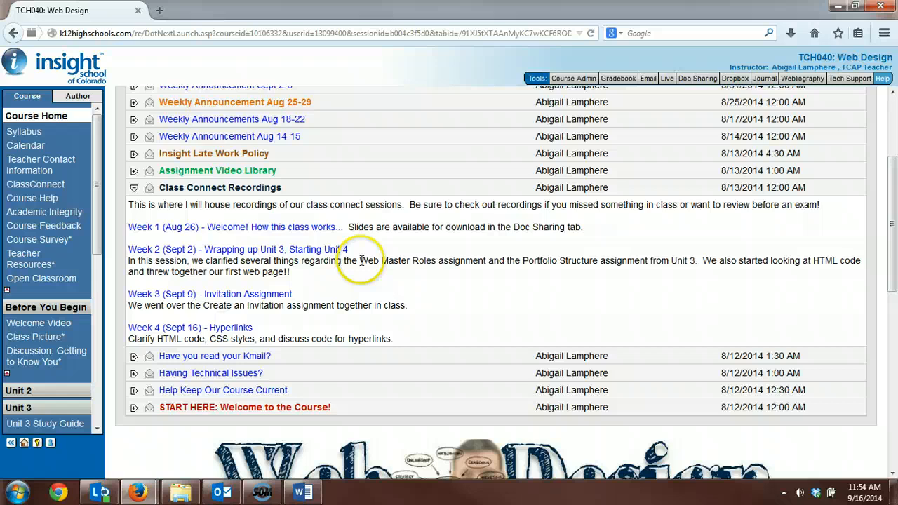
double_click(396, 260)
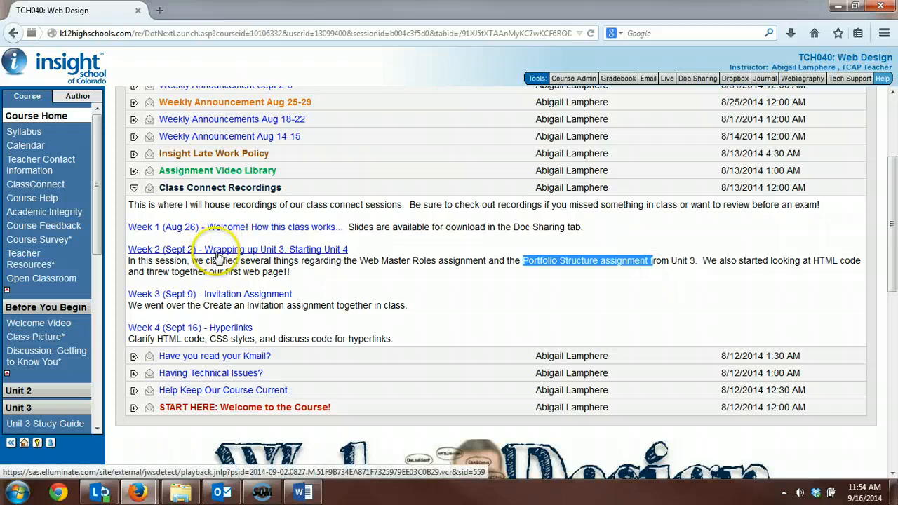
mouse_move(222, 275)
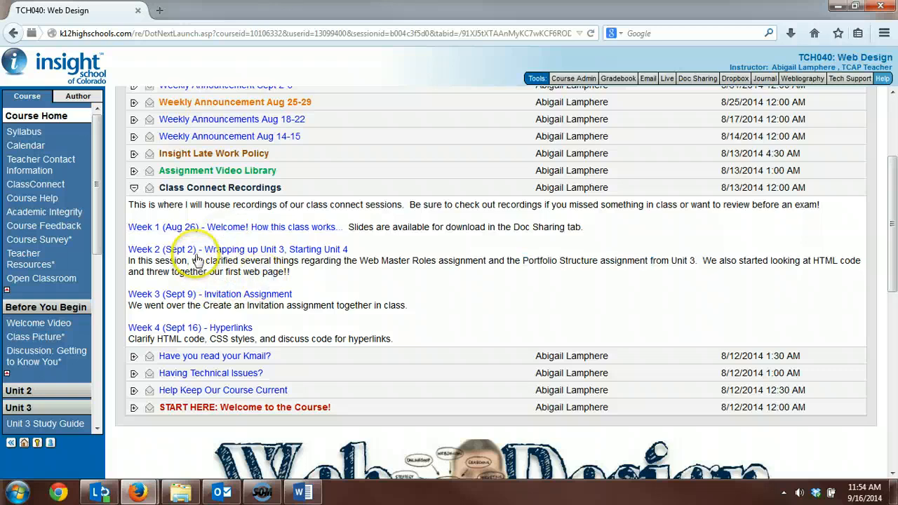
mouse_move(261, 317)
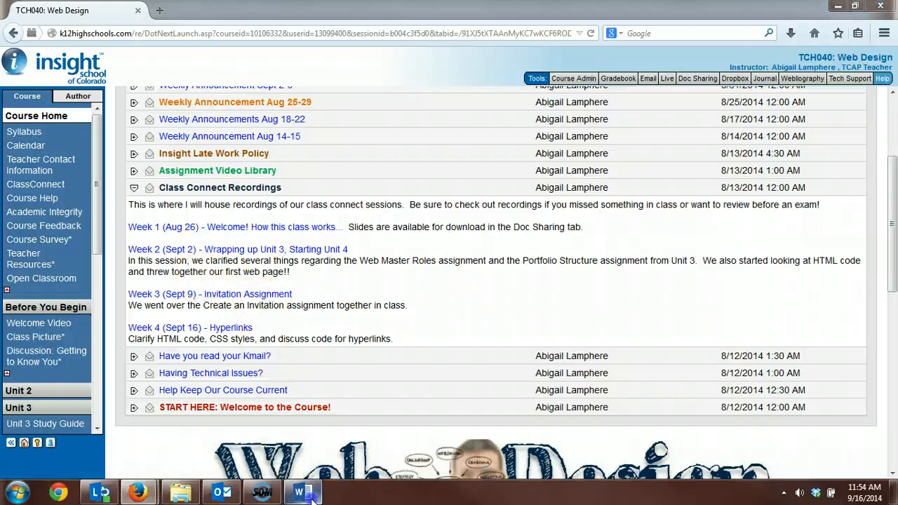
left_click(302, 491)
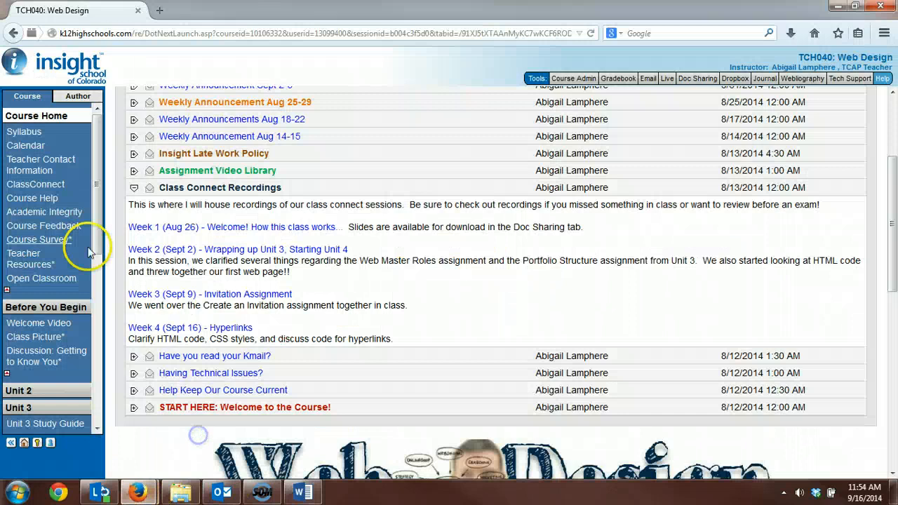
scroll("down", 3)
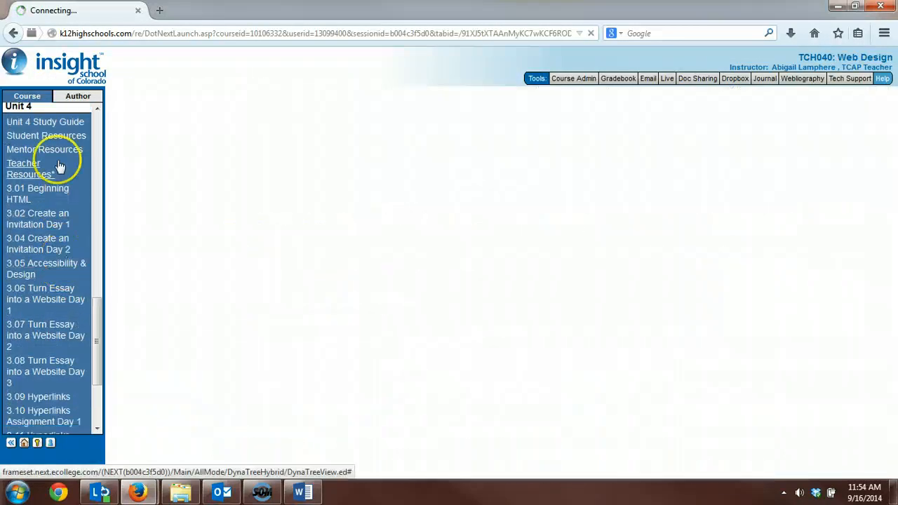
Step: Show the Unit 3: Introduction to HTML overview page from the unit menu
left_click(44, 121)
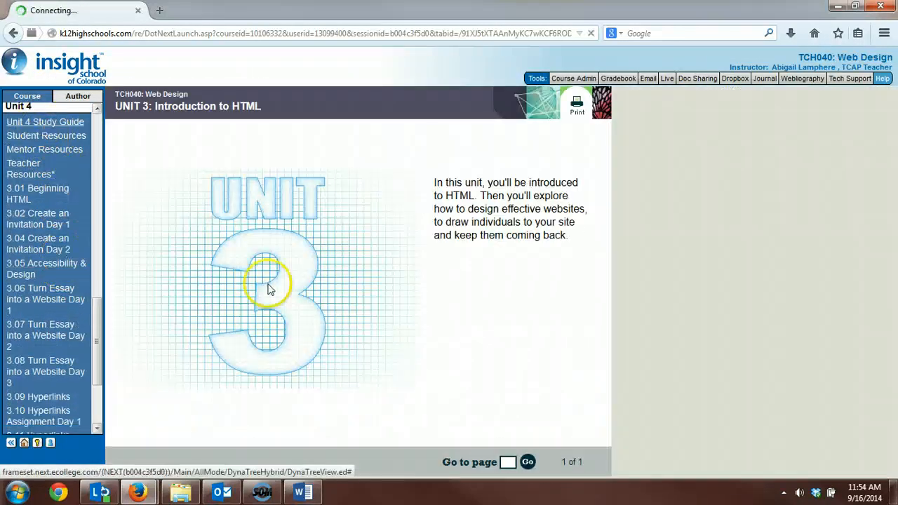
left_click(45, 121)
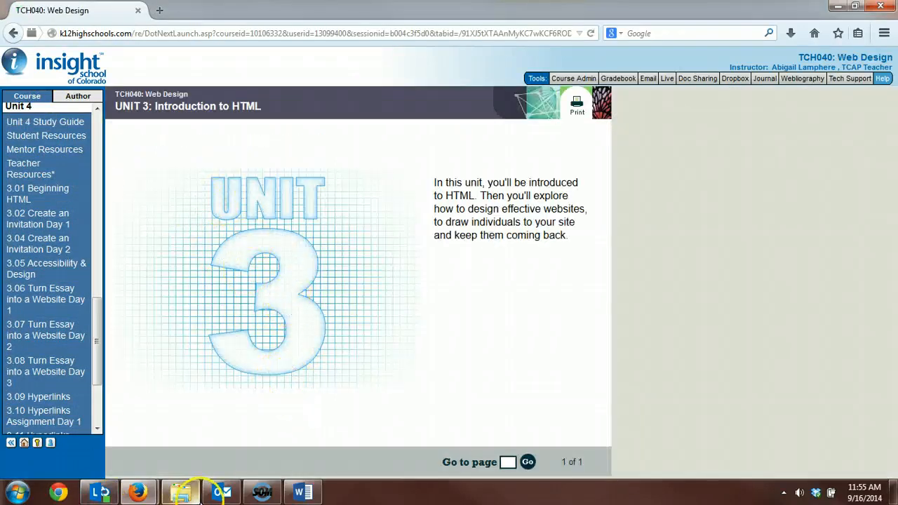
left_click(261, 491)
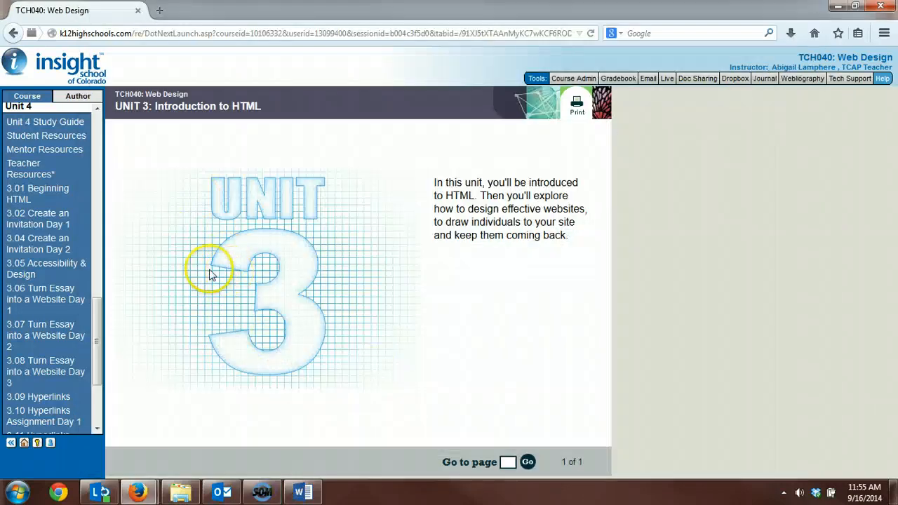
mouse_move(36, 219)
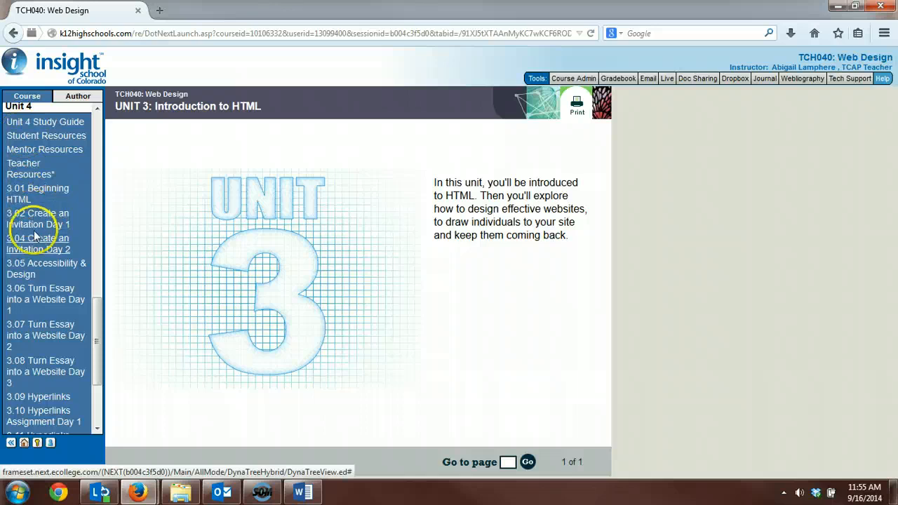
mouse_move(400, 351)
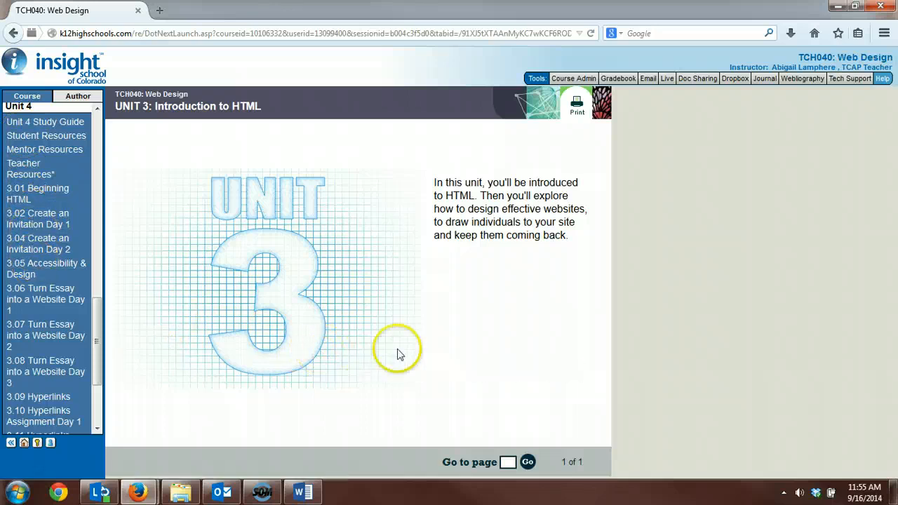
mouse_move(223, 266)
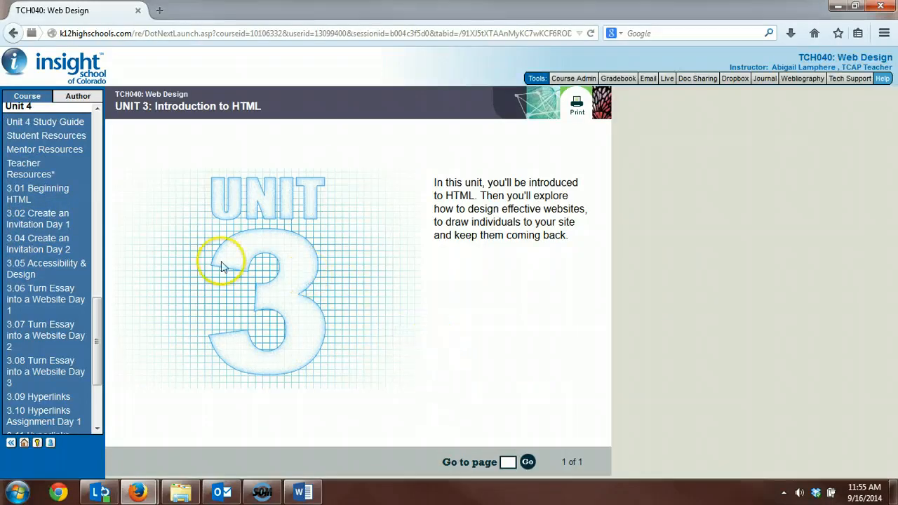
Step: Show the Unit 4 Study Guide page with its download link
left_click(44, 121)
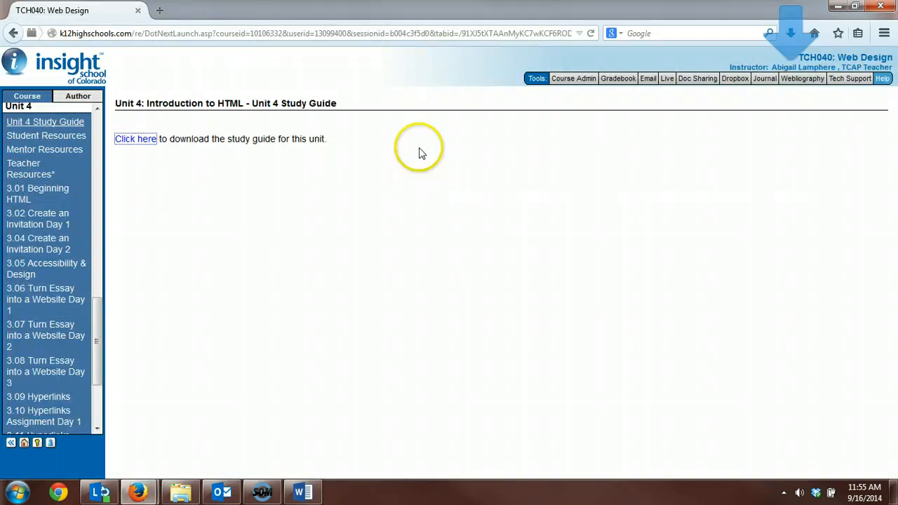
mouse_move(791, 34)
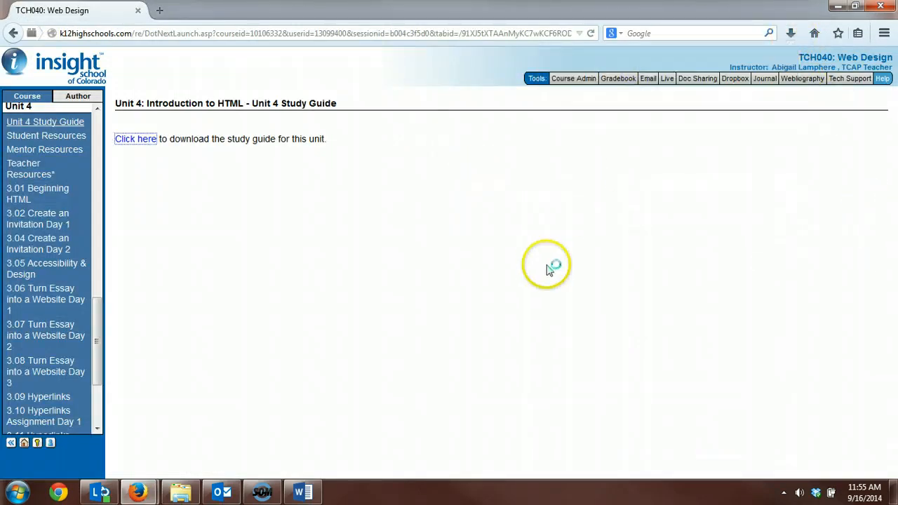
Step: Enable editing on the downloaded Unit 3 HTML study guide in Word and scroll through its questions
left_click(135, 139)
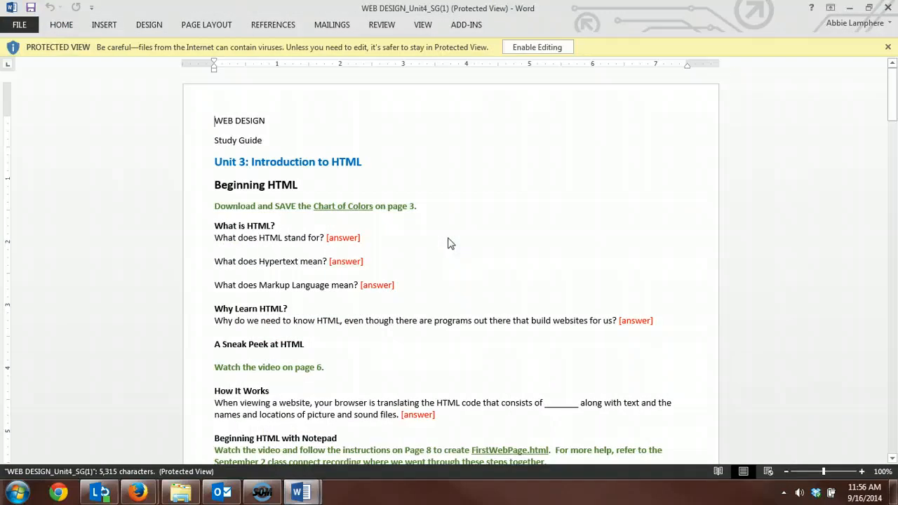
left_click(537, 48)
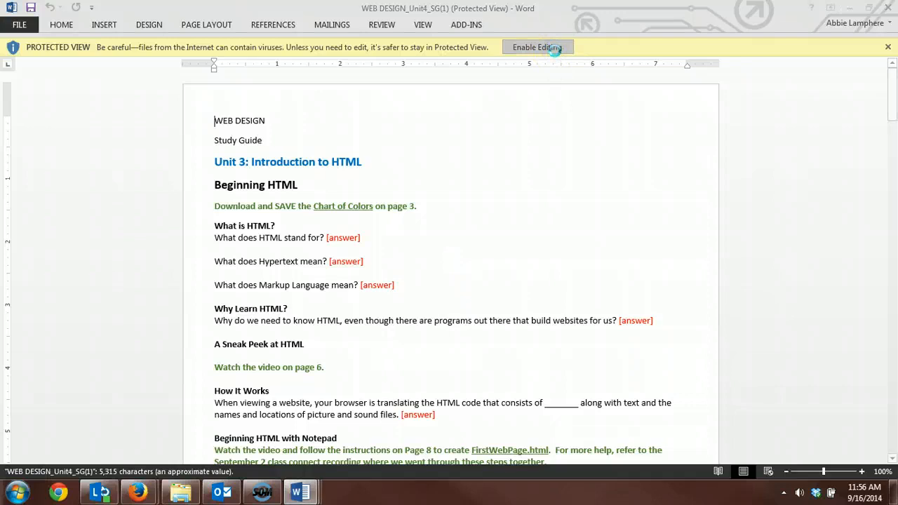
left_click(536, 48)
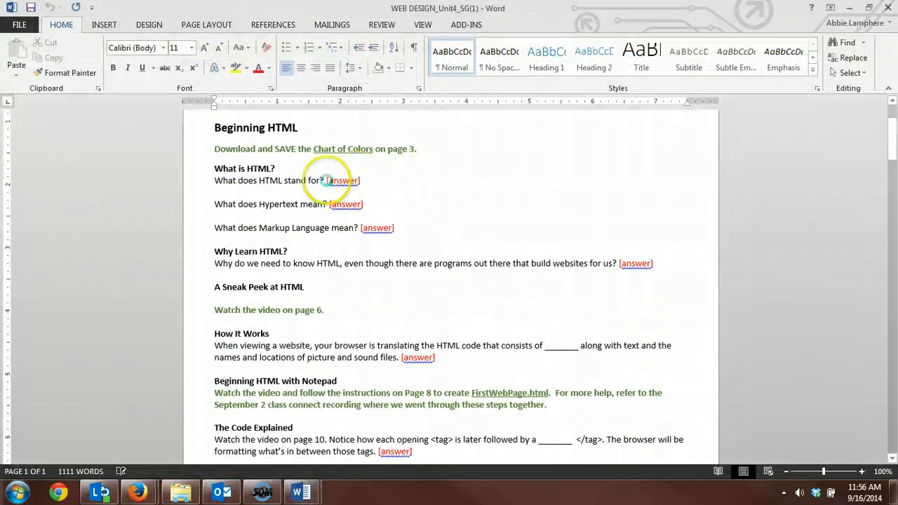
left_click(307, 219)
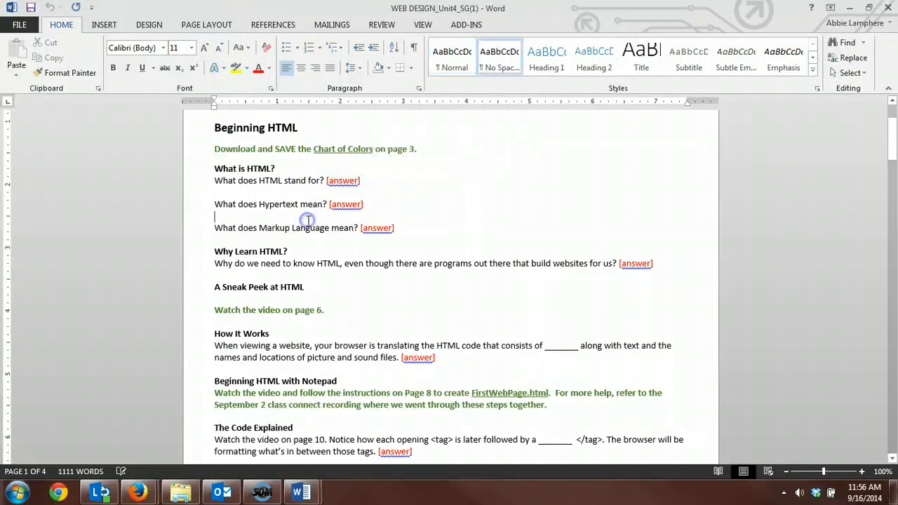
scroll("down", 3)
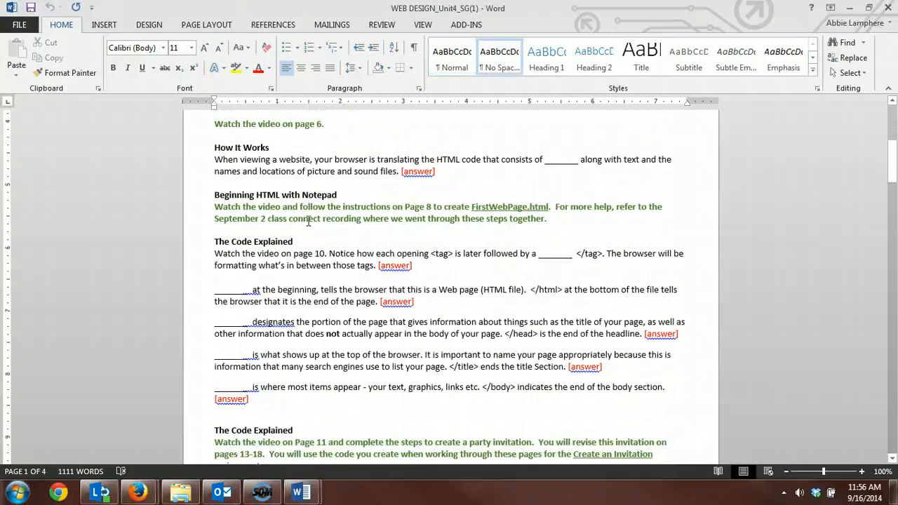
scroll("down", 3)
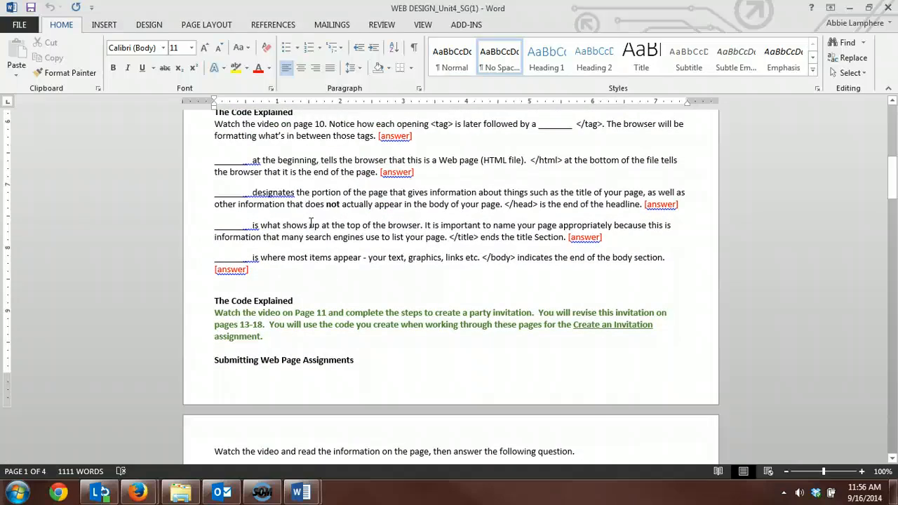
scroll("down", 3)
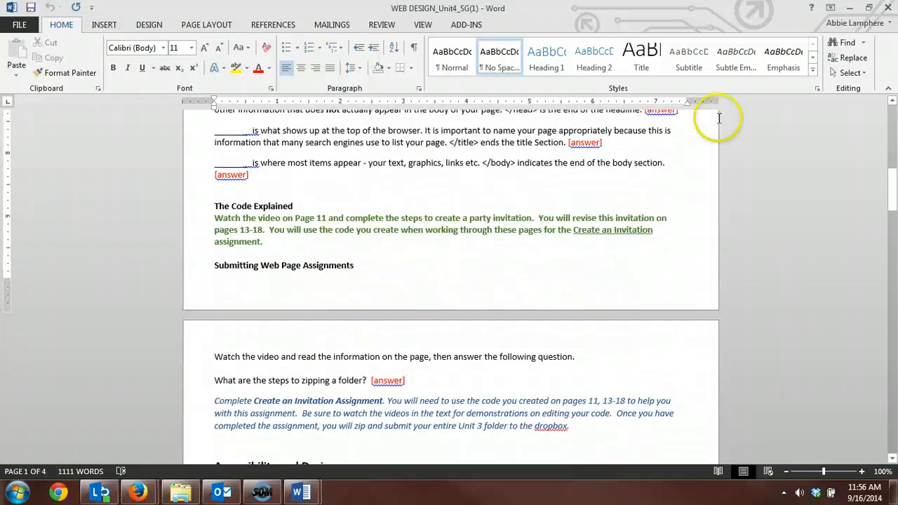
scroll("down", 3)
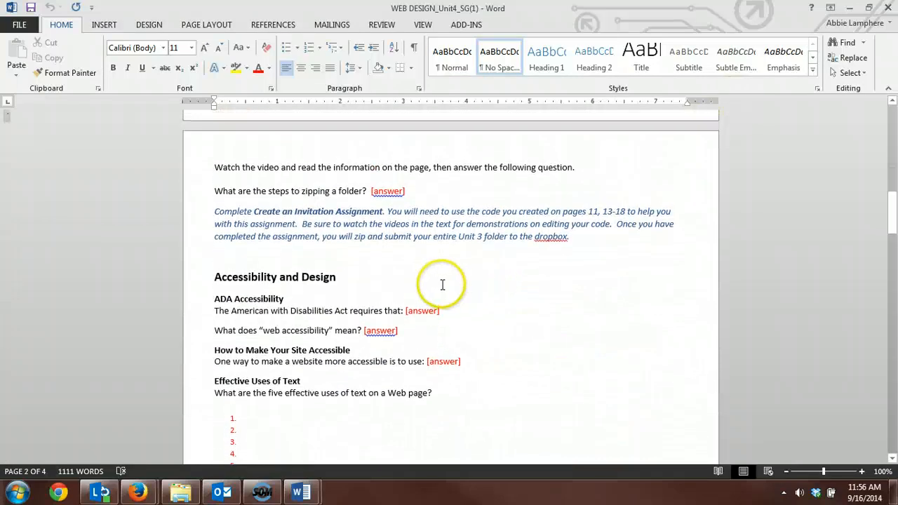
scroll("up", 3)
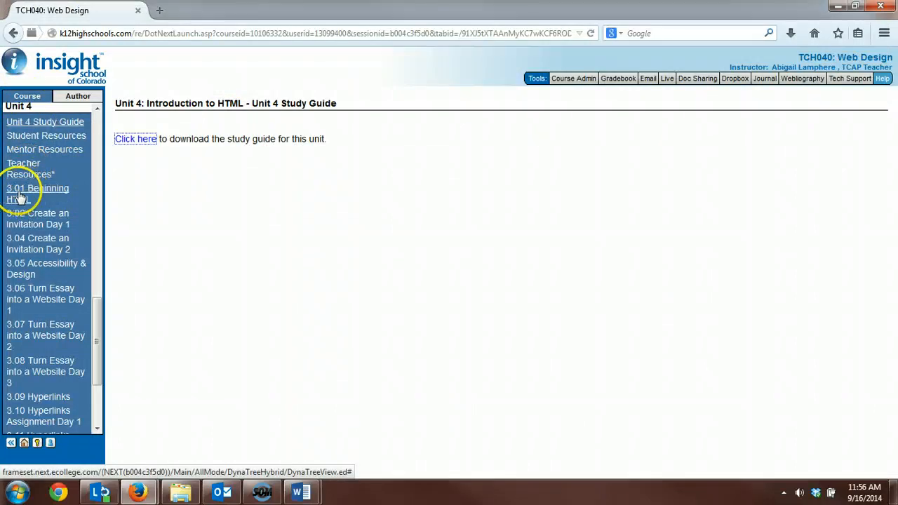
mouse_move(19, 200)
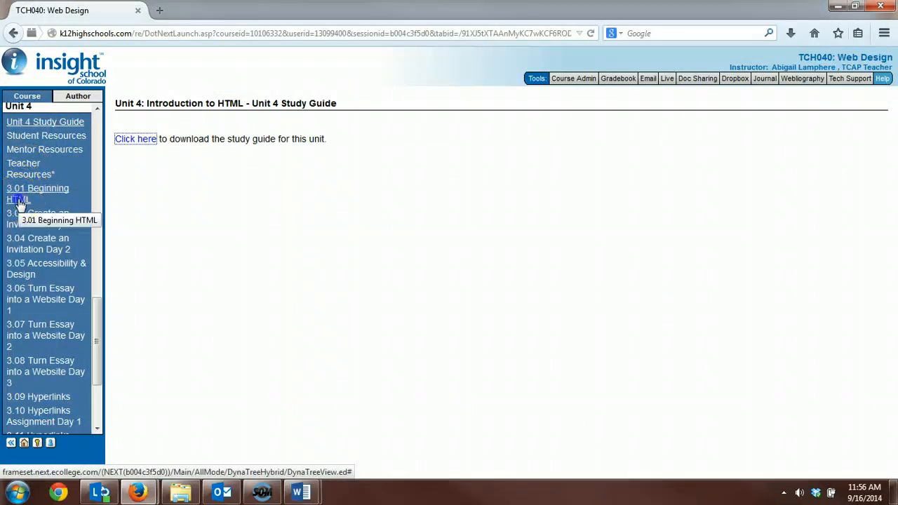
Step: Bring up the 3.01 Beginning HTML lesson from the course menu
left_click(37, 194)
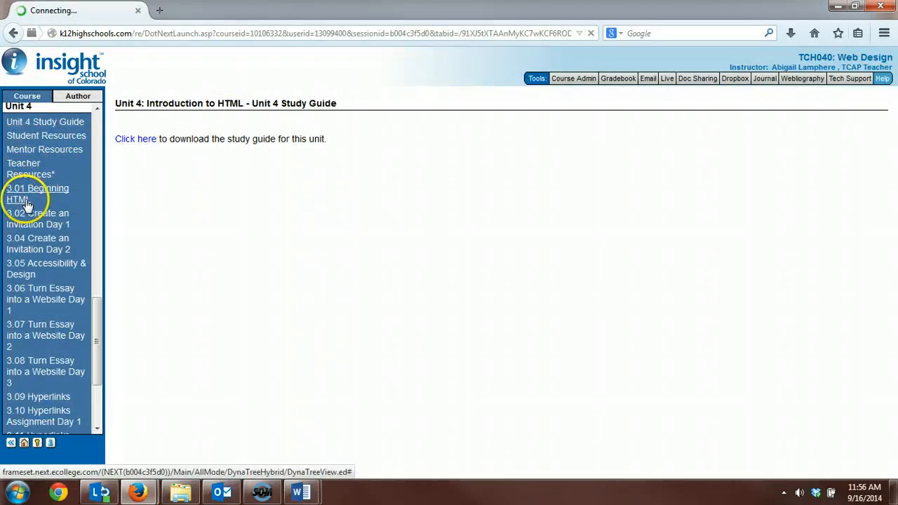
left_click(37, 194)
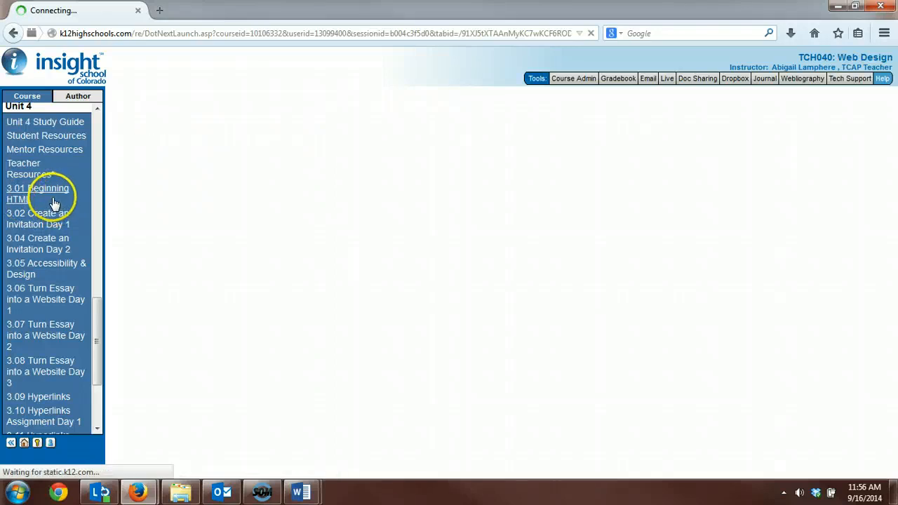
left_click(36, 194)
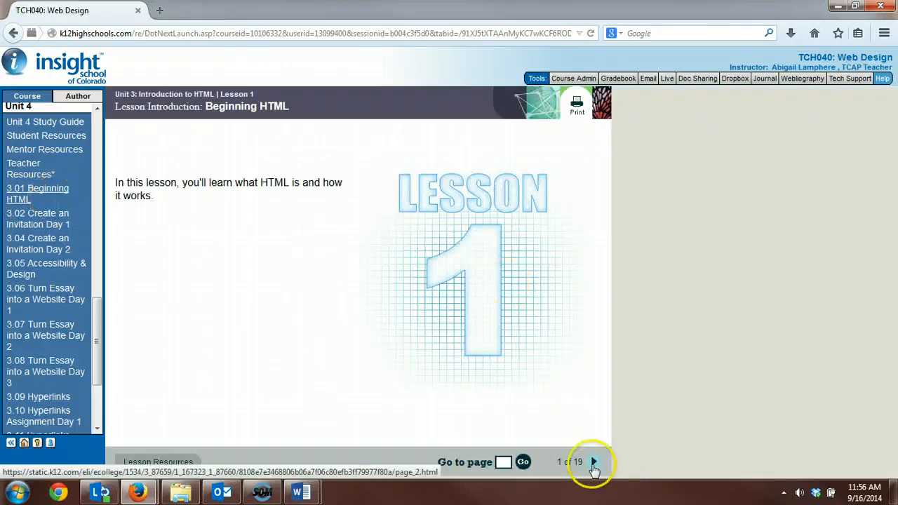
Step: Page forward through the lesson and back to page 3 of 19, the Materials page with the Chart of Colors link
left_click(592, 461)
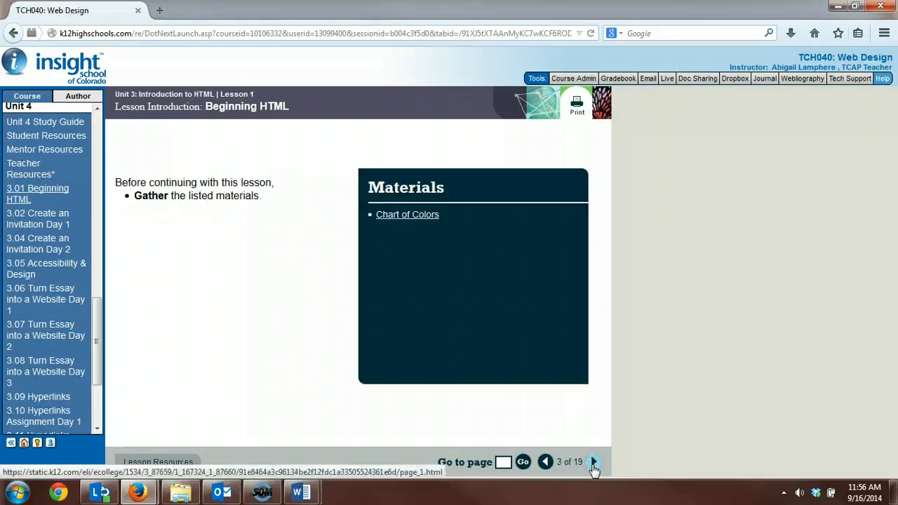
left_click(593, 461)
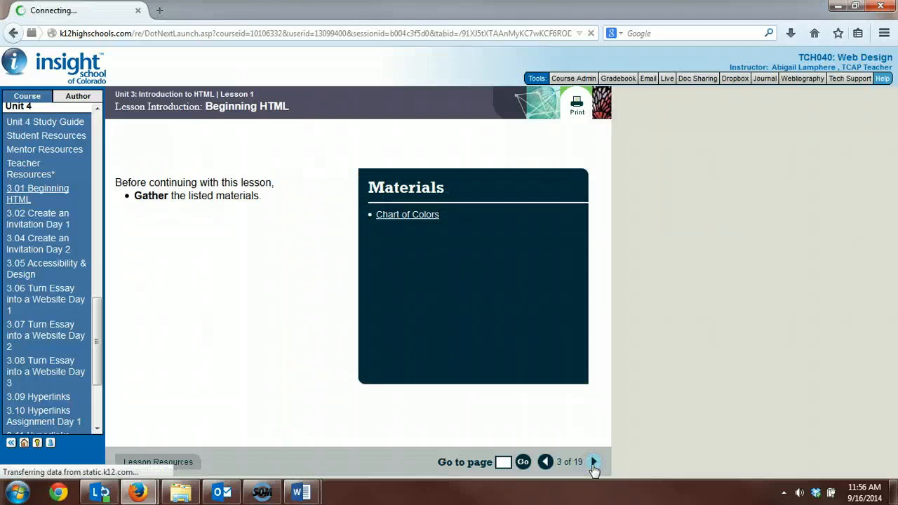
left_click(594, 462)
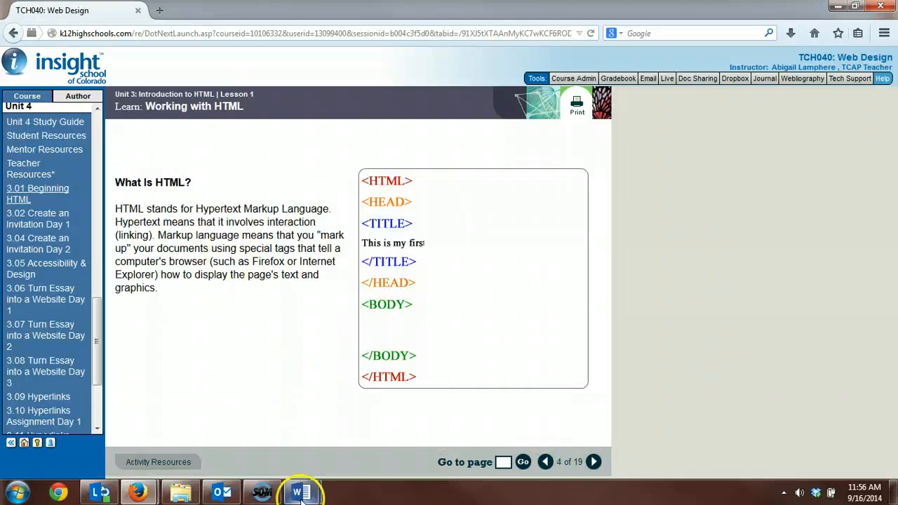
left_click(300, 491)
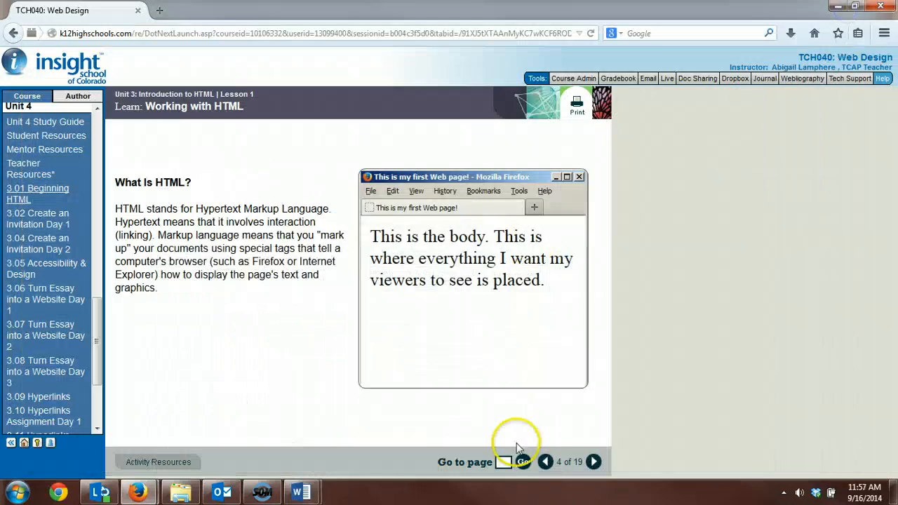
left_click(545, 461)
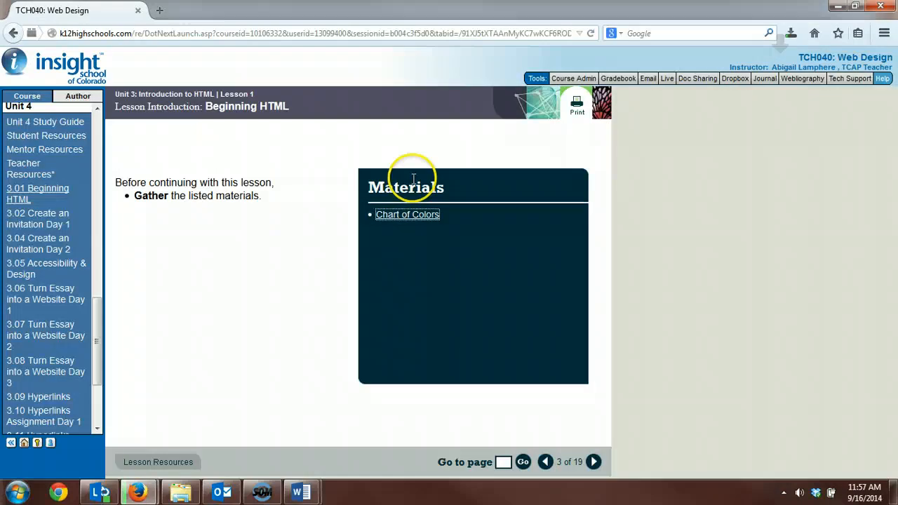
mouse_move(690, 268)
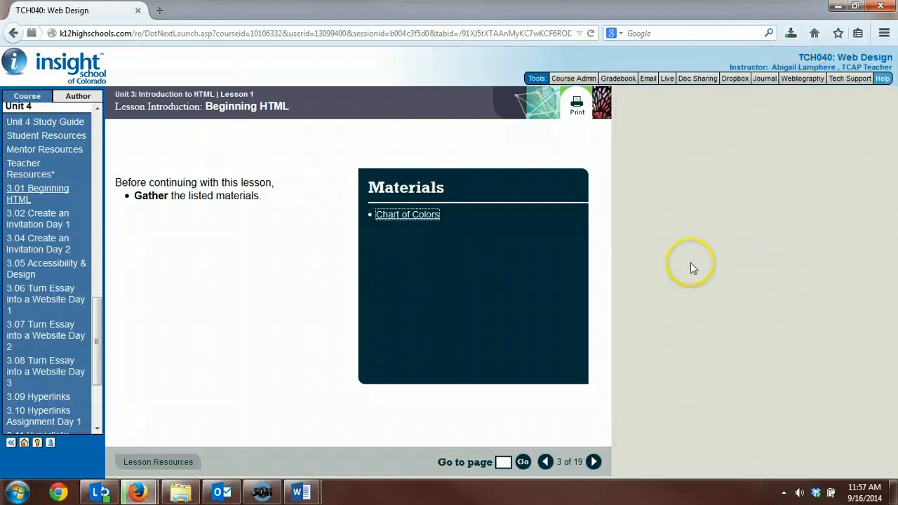
mouse_move(695, 265)
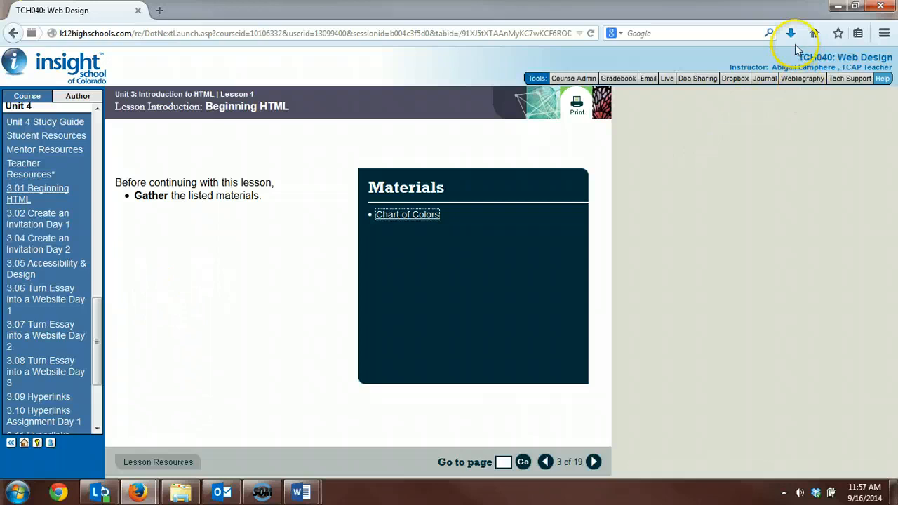
mouse_move(254, 253)
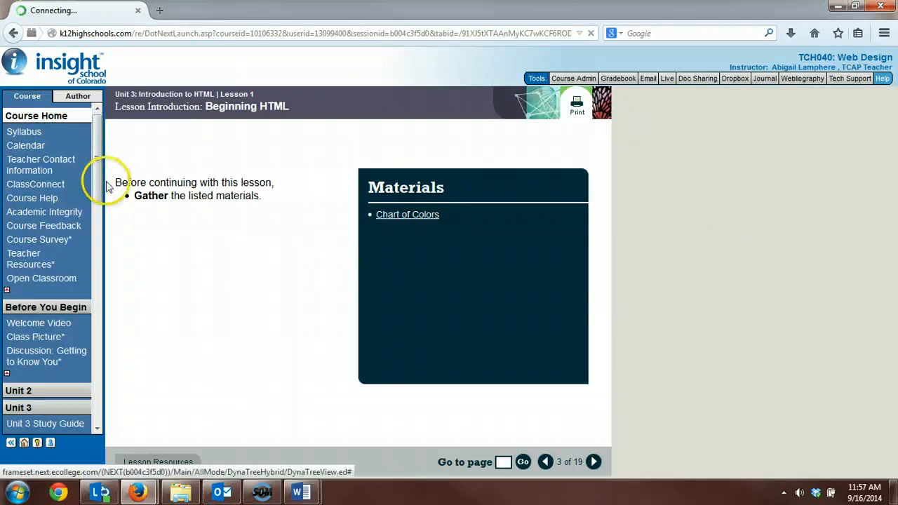
Step: From Course Home's Assignment Video Library, launch the Create an Invitation Assignment video on YouTube and return to the course tab
left_click(36, 115)
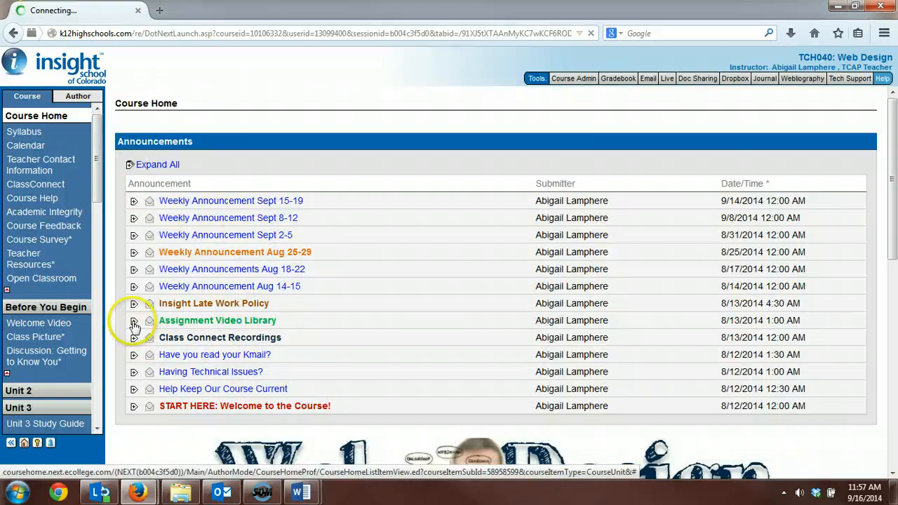
mouse_move(135, 320)
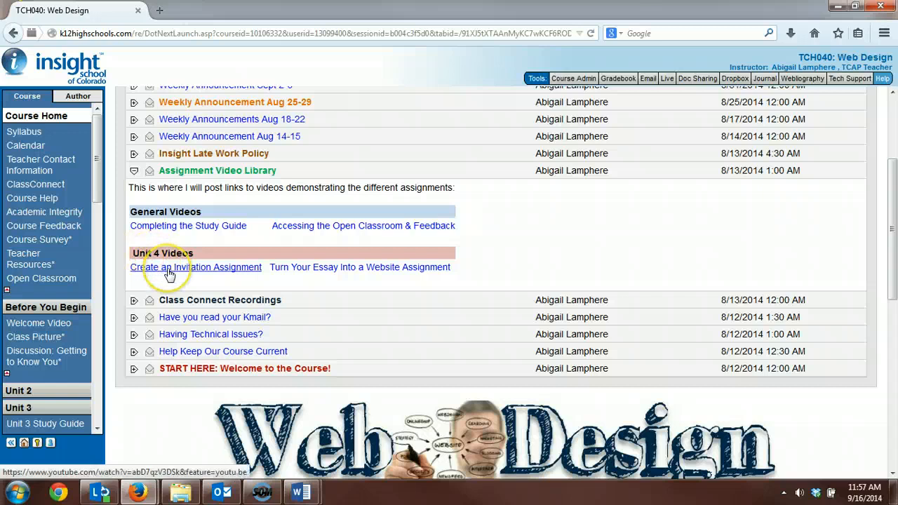
left_click(196, 267)
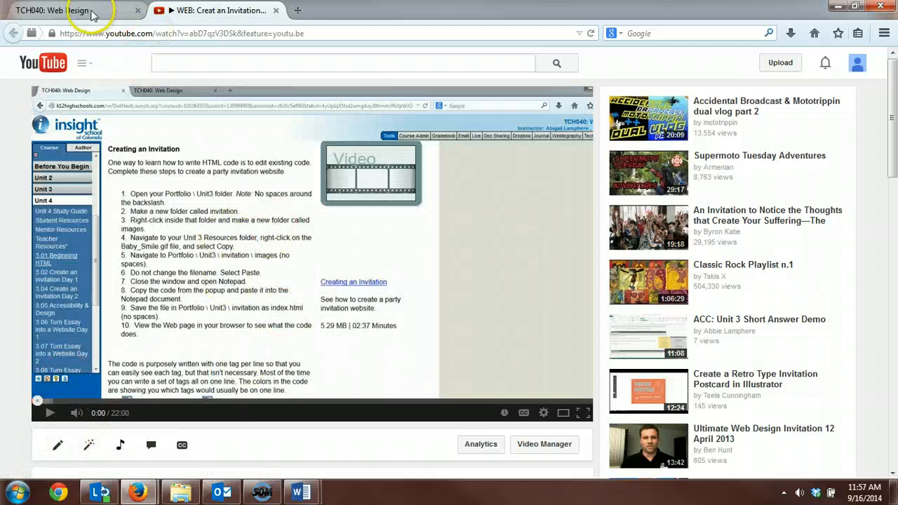
left_click(70, 10)
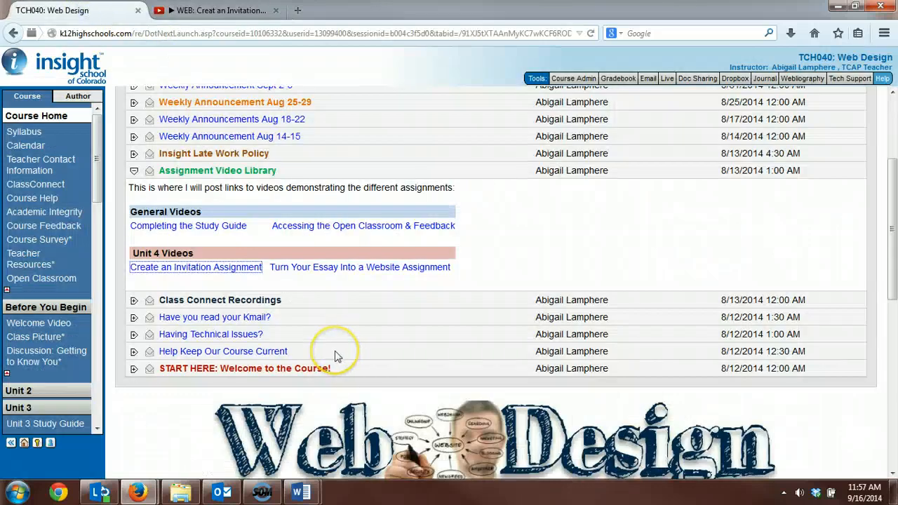
mouse_move(337, 332)
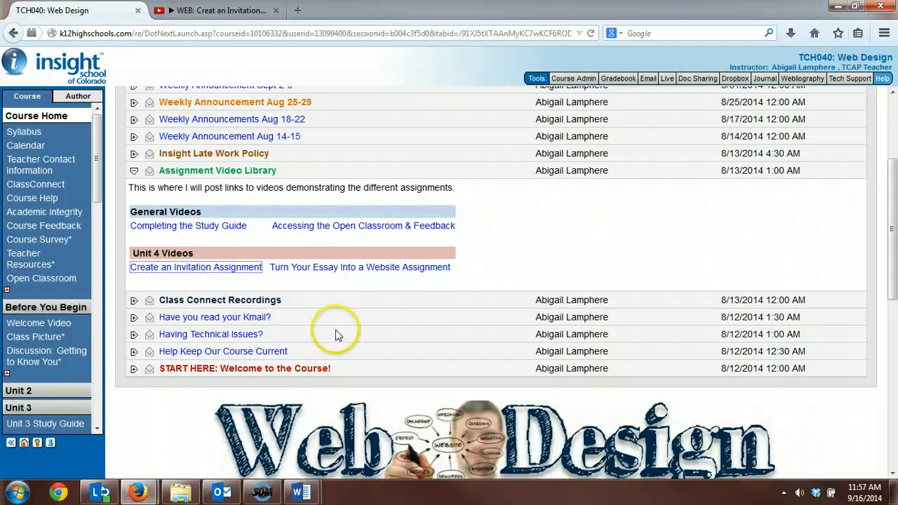
mouse_move(320, 290)
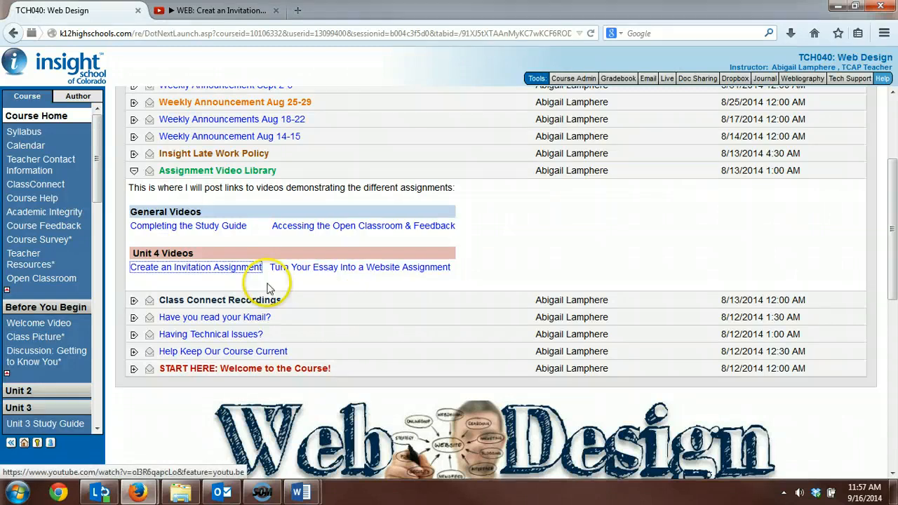
scroll("down", 3)
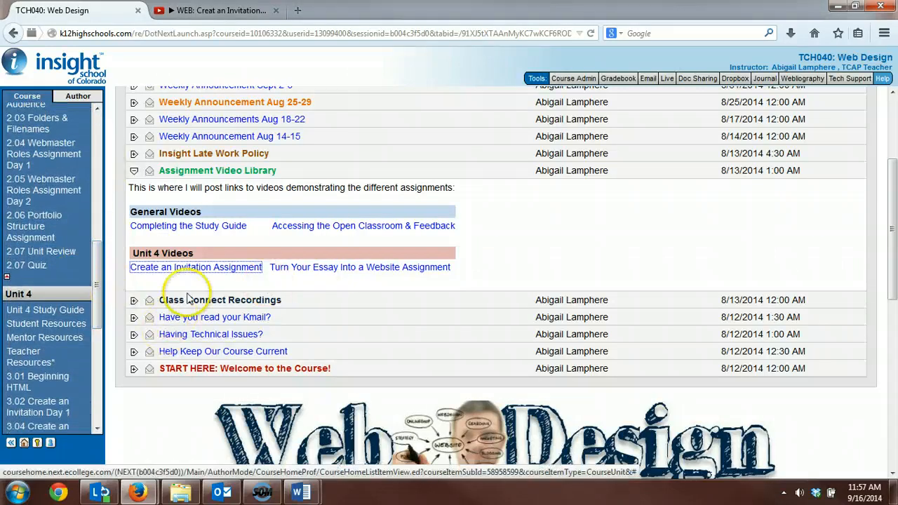
mouse_move(294, 286)
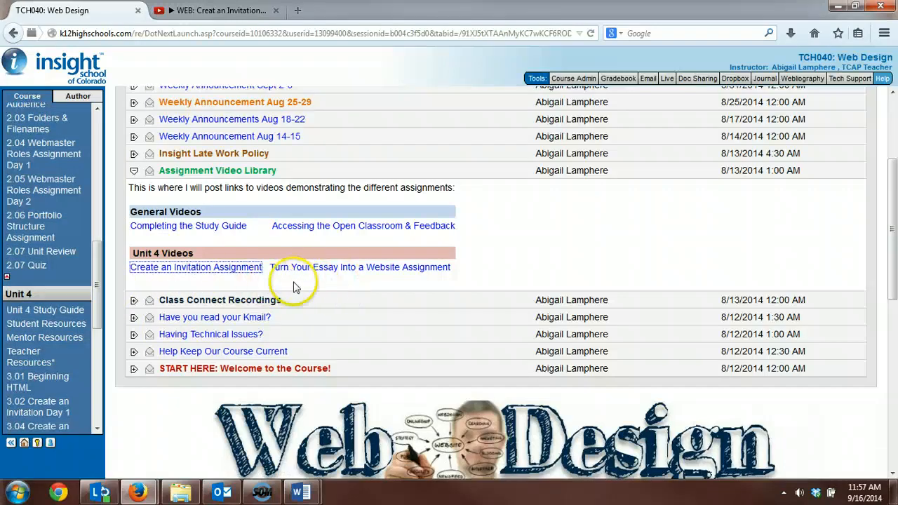
mouse_move(135, 173)
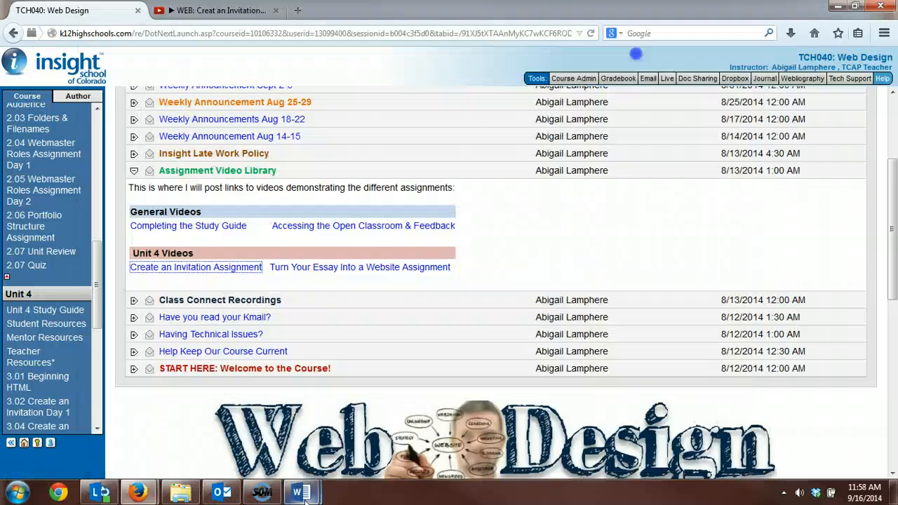
Step: Switch to the Word assignment calendar and scroll through the Sept 8 – Oct 10 weeks
left_click(302, 491)
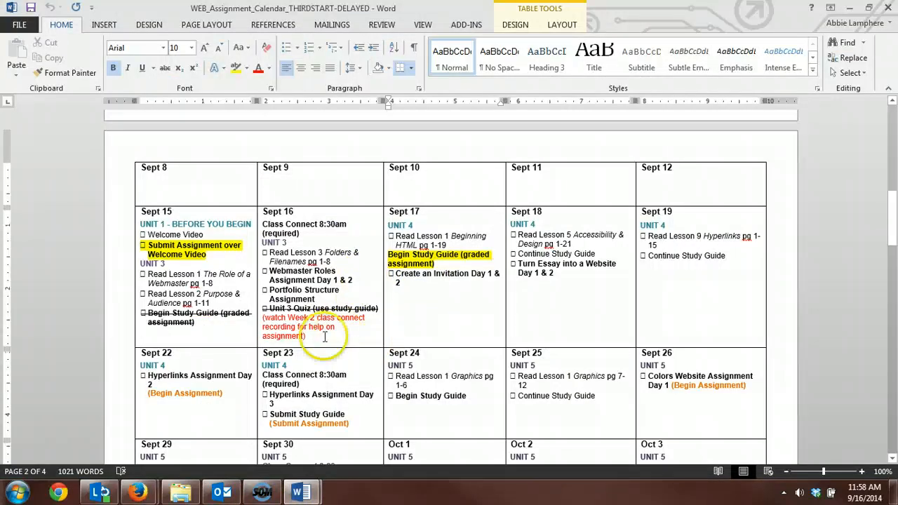
left_click(429, 317)
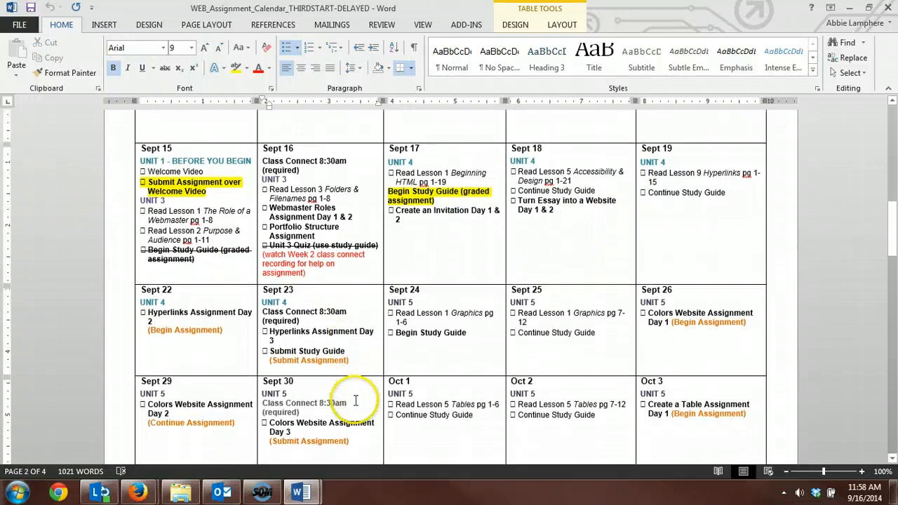
scroll("down", 3)
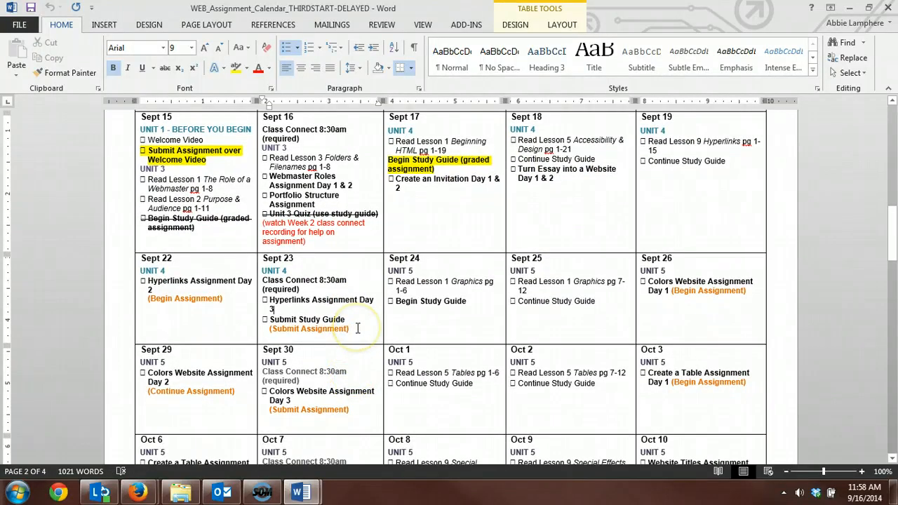
scroll("down", 3)
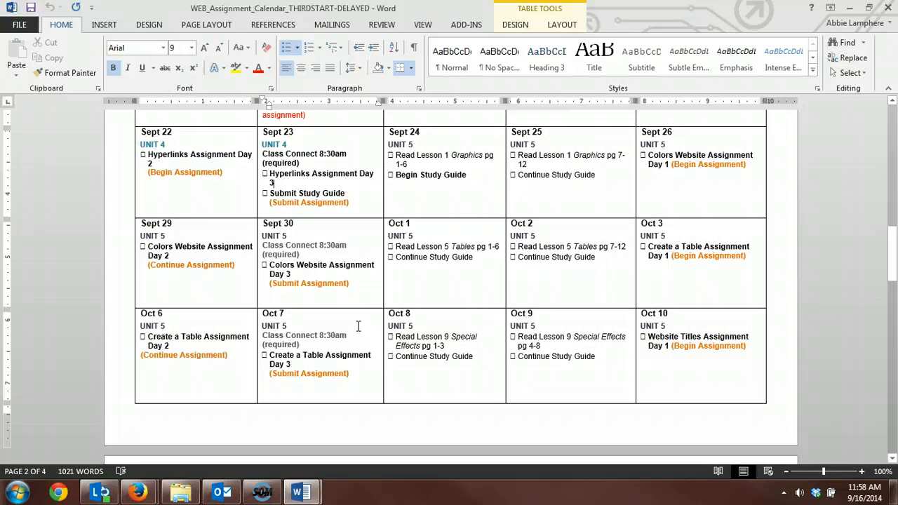
scroll("up", 3)
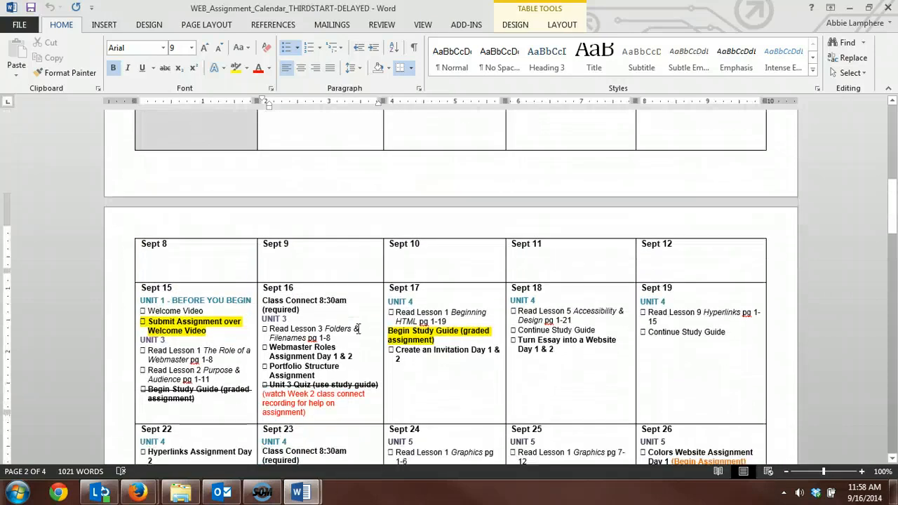